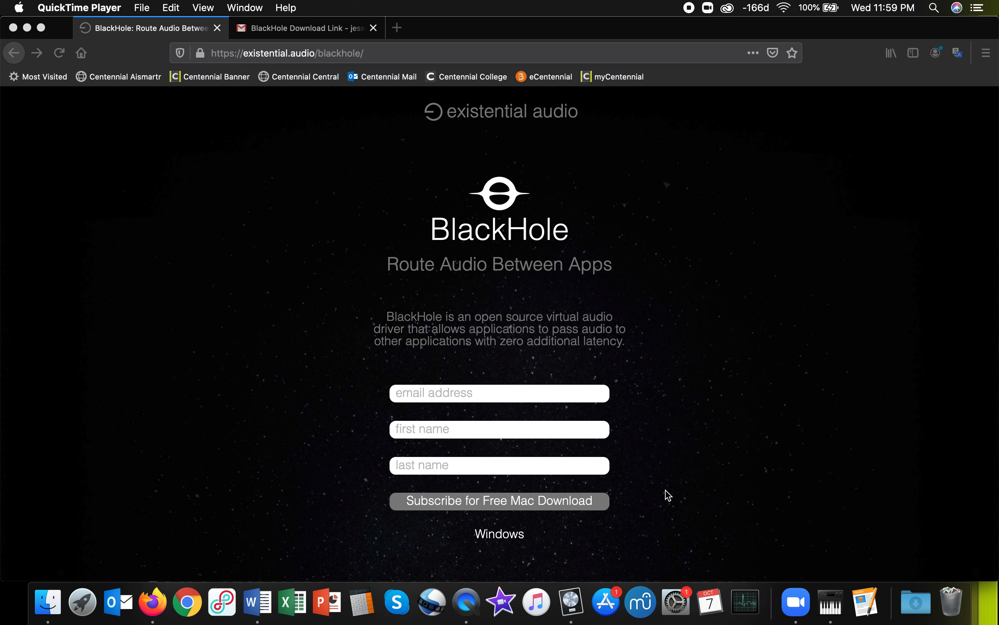
mouse_move(240, 60)
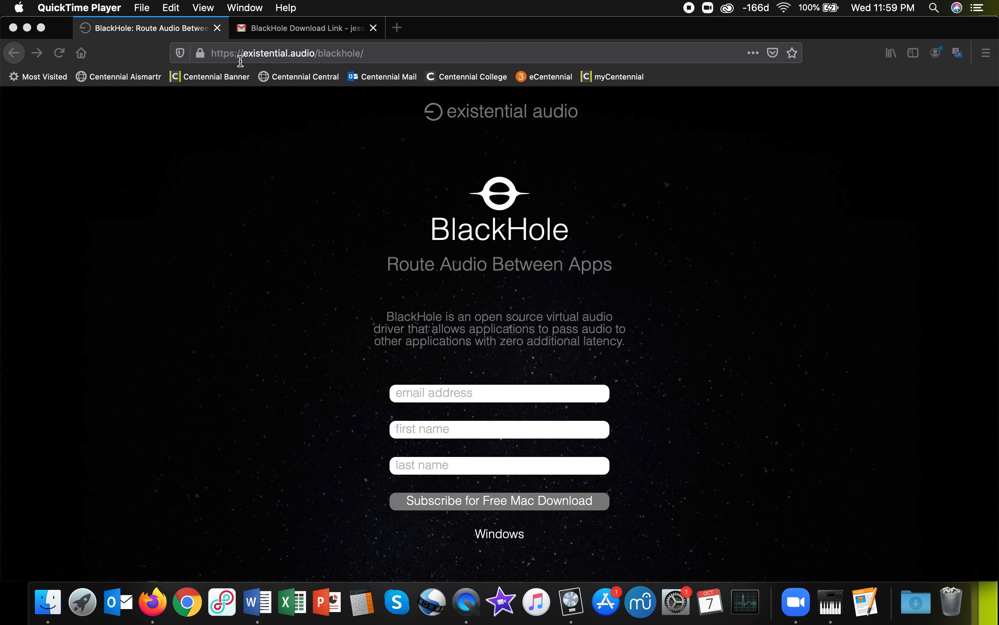
mouse_move(357, 72)
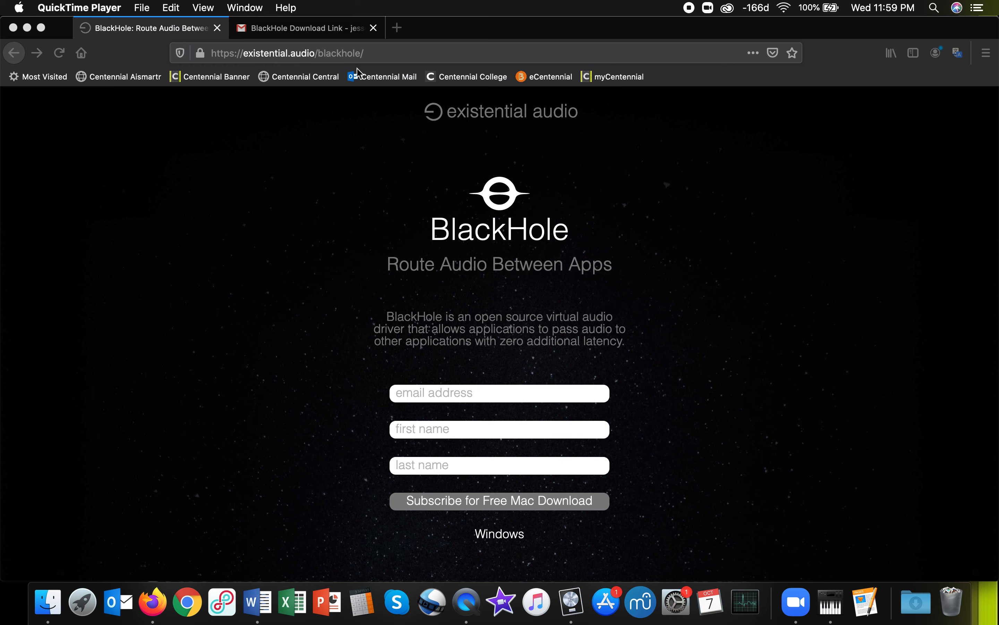
mouse_move(480, 405)
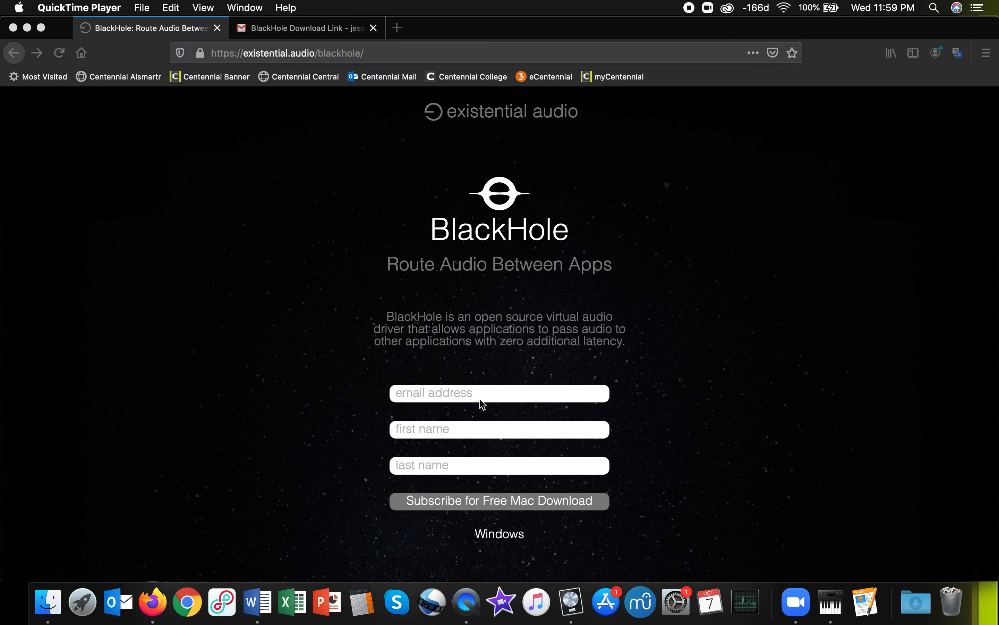
mouse_move(511, 512)
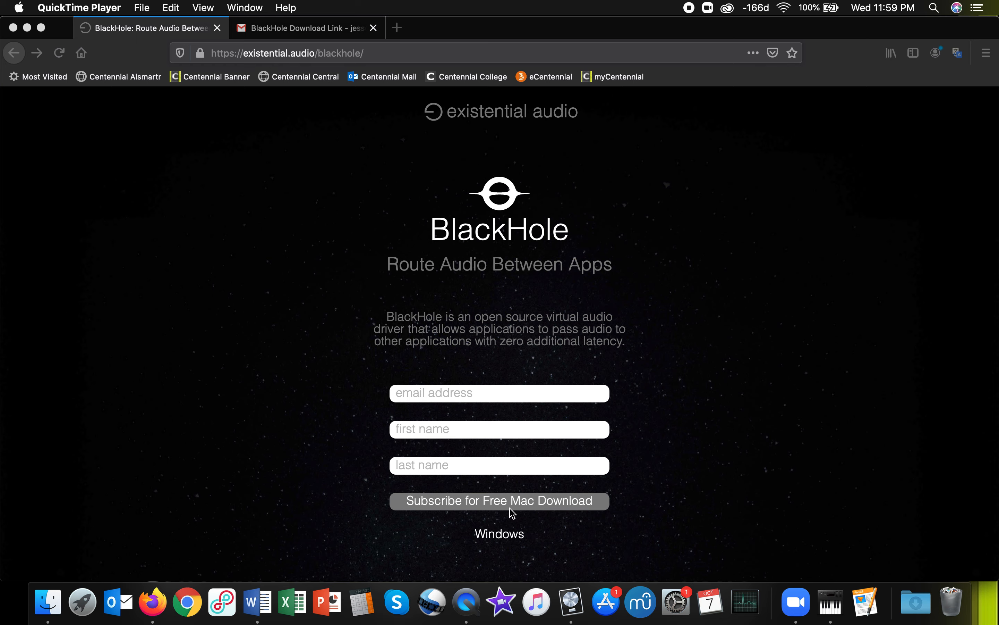
mouse_move(306, 449)
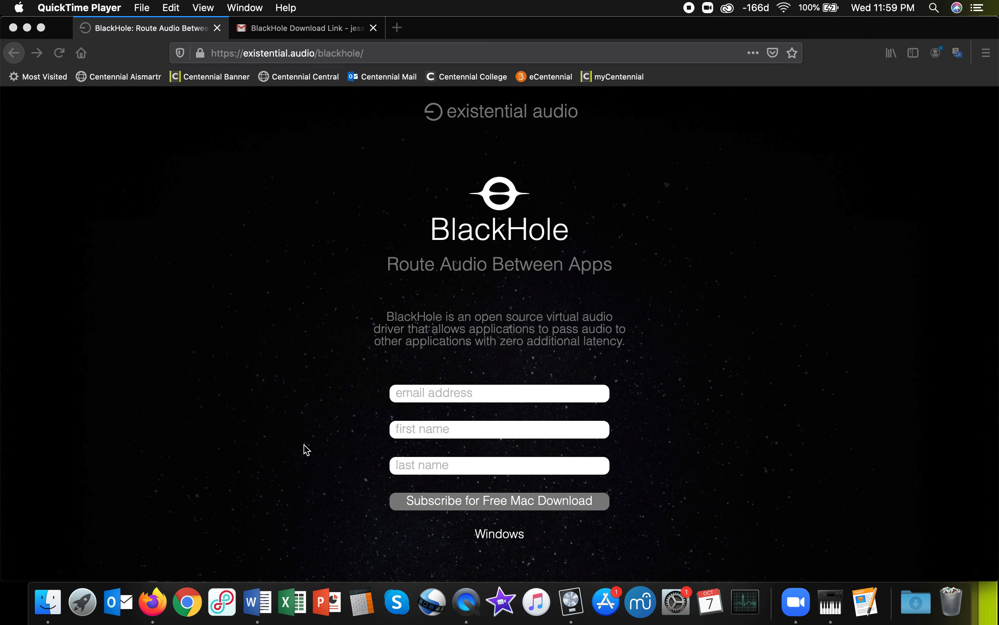
Step: Switch Firefox to the Gmail tab holding the BlackHole download link email
click(306, 28)
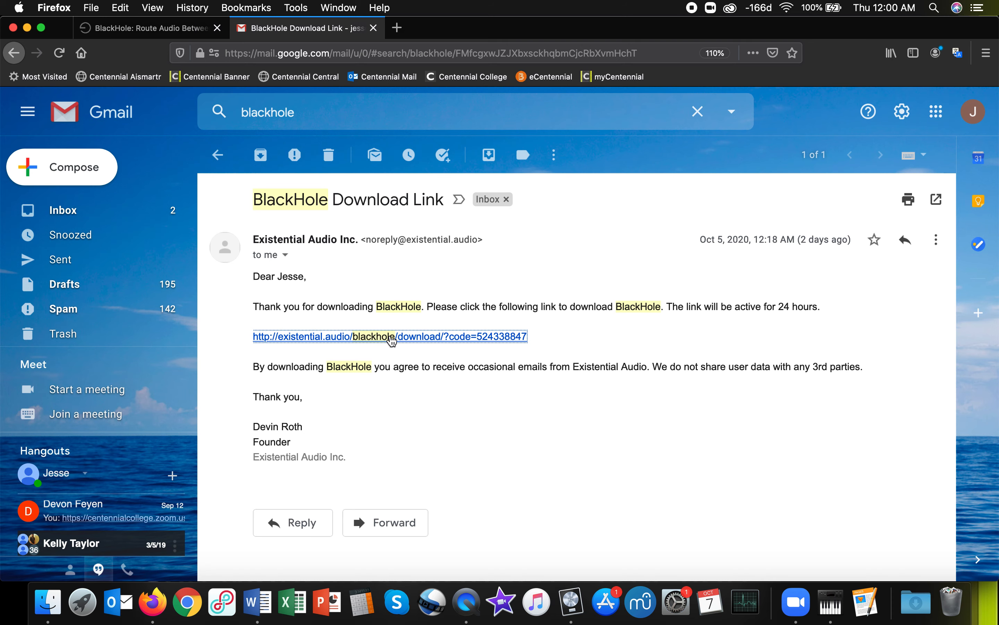
mouse_move(48, 601)
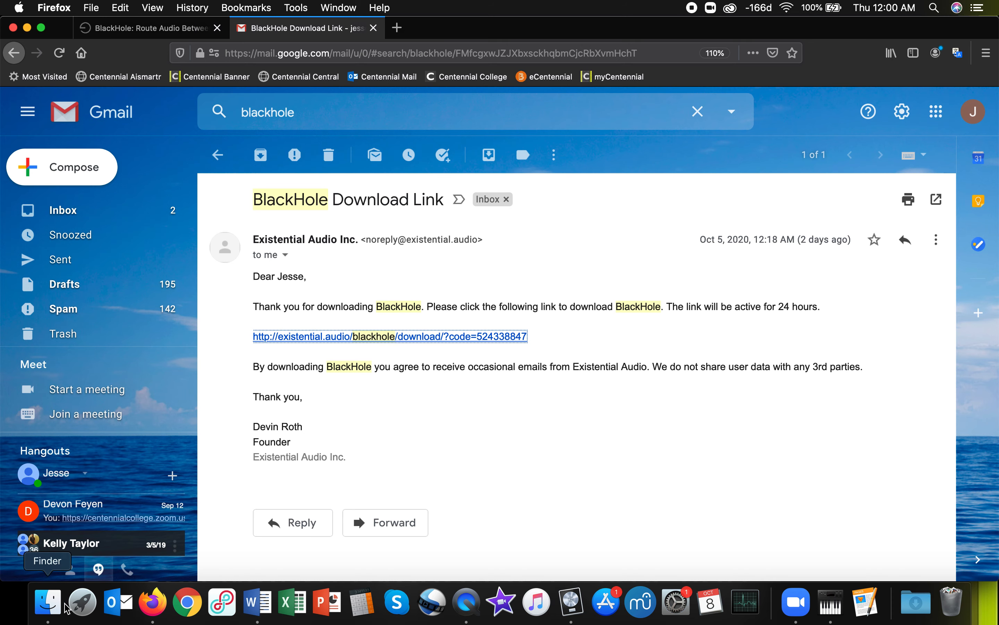
click(47, 601)
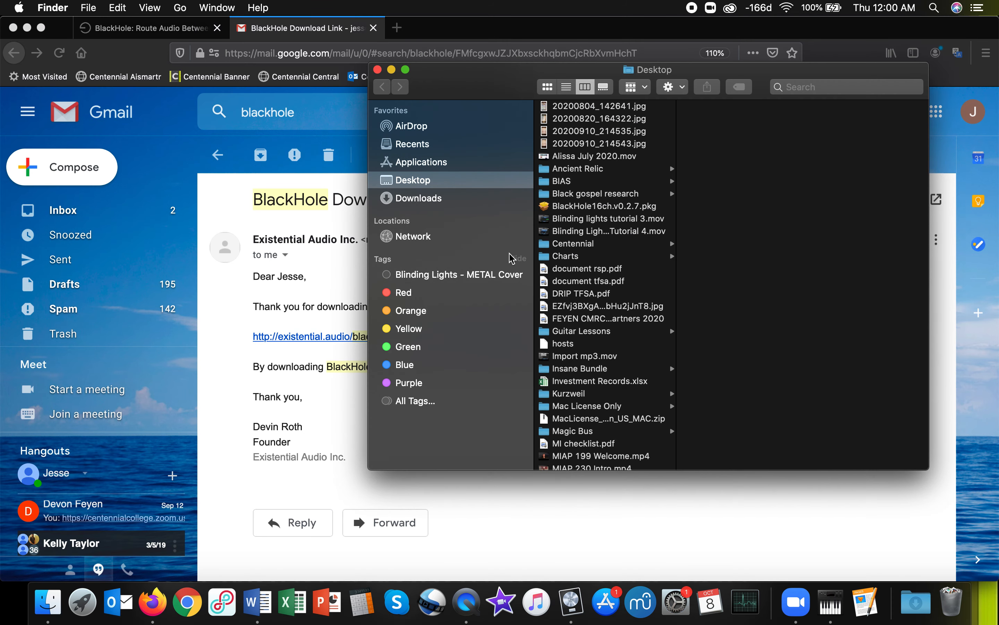
click(604, 206)
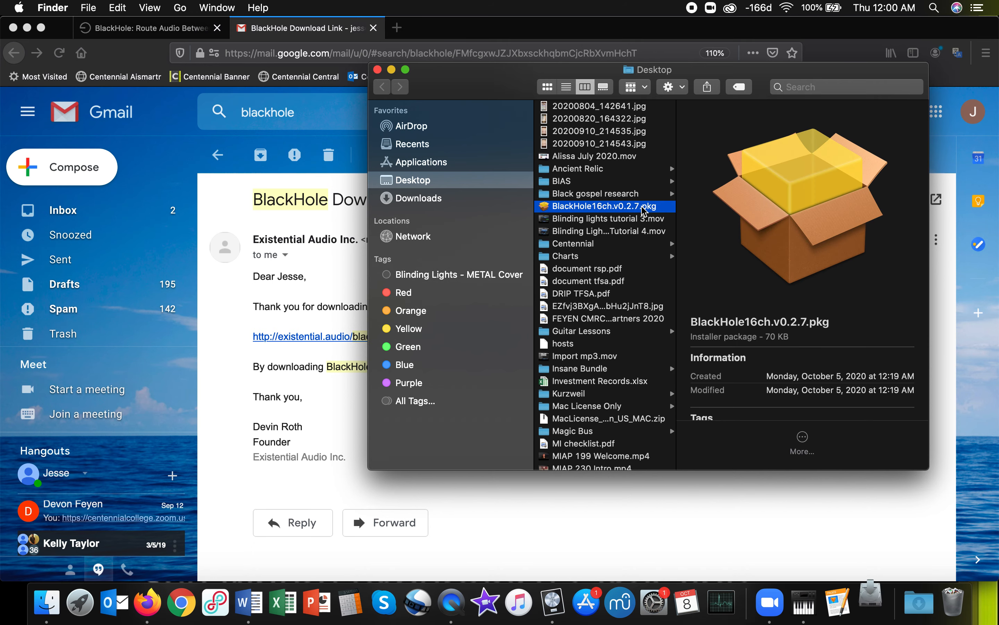
double_click(598, 206)
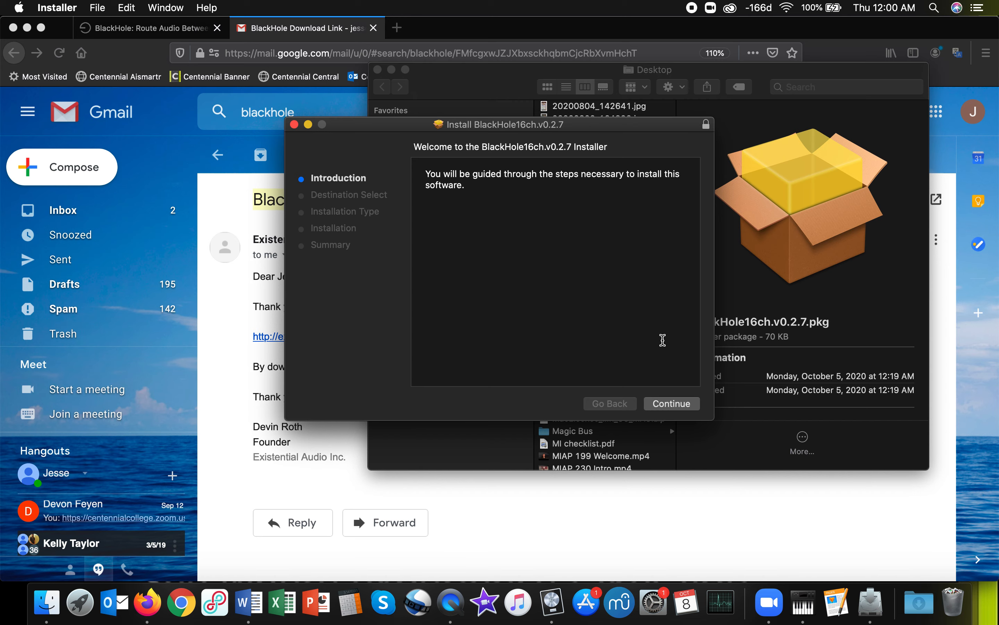
mouse_move(325, 212)
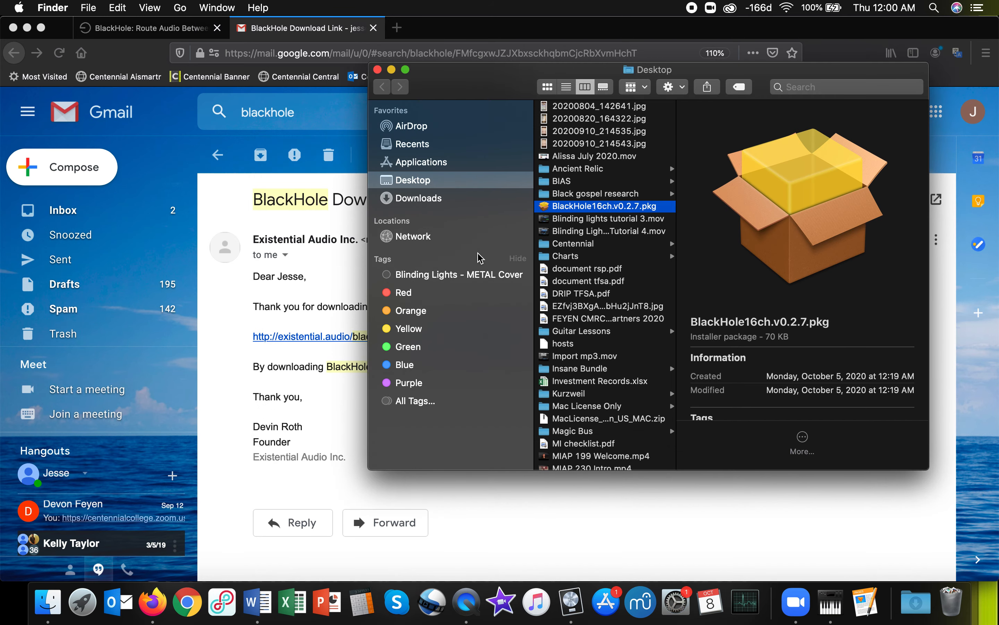
mouse_move(441, 191)
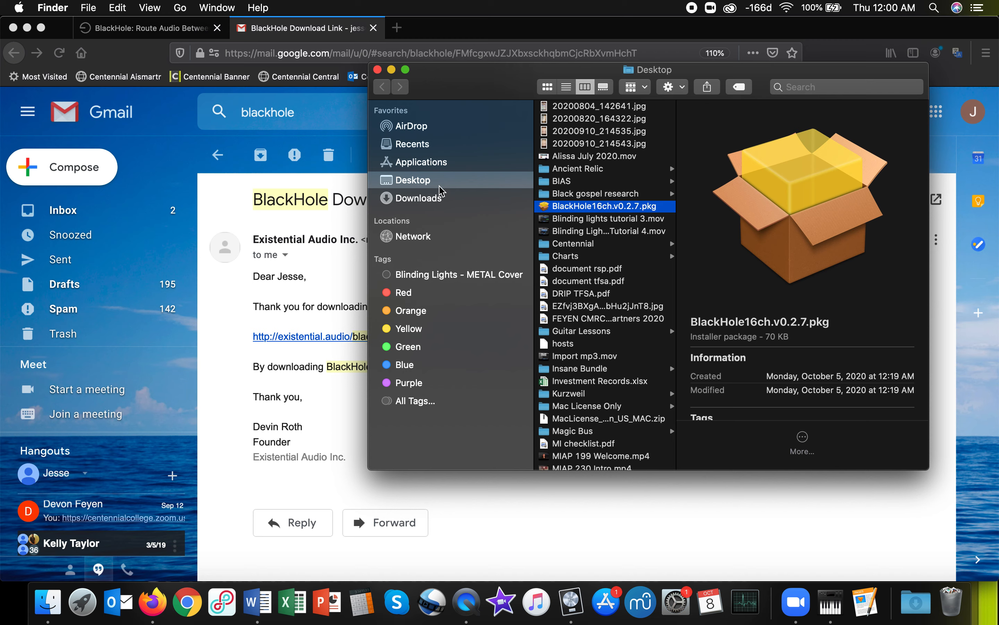
mouse_move(434, 164)
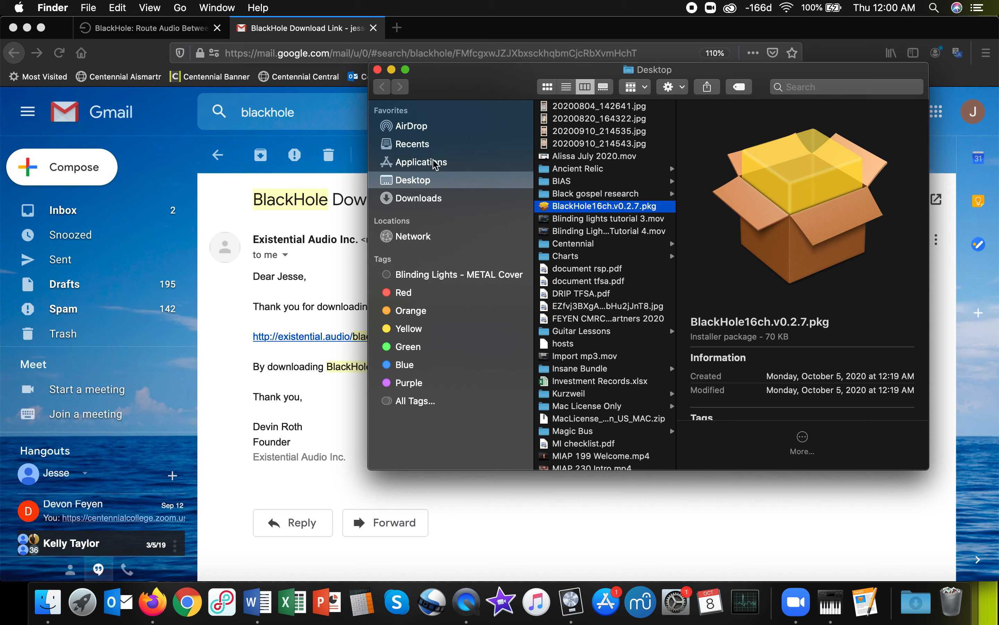
mouse_move(380, 87)
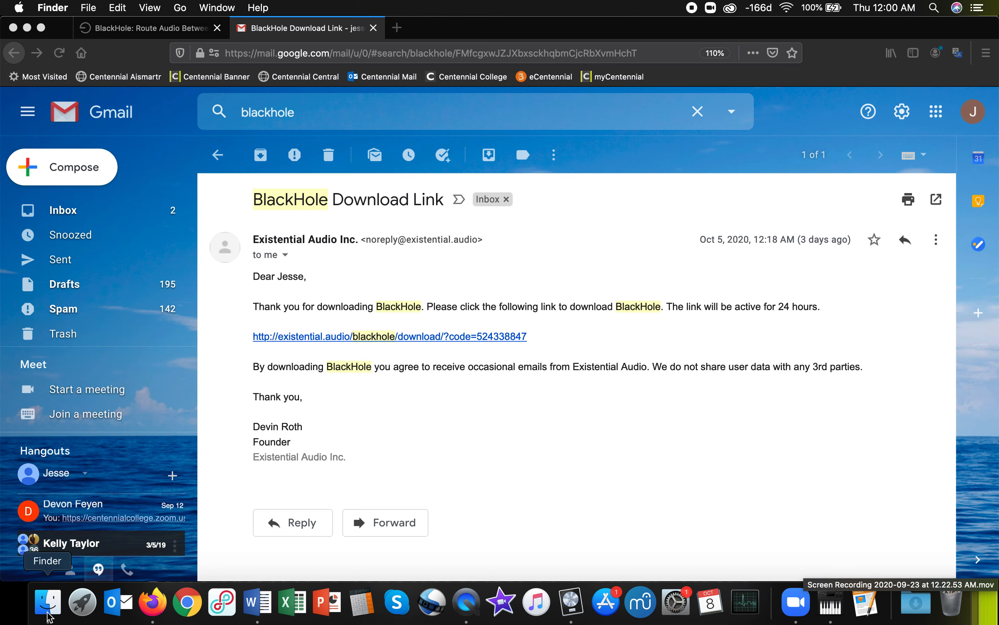
Step: Show the Multi-Output Device in Audio MIDI Setup, routing to EIE and BlackHole 16ch
click(180, 8)
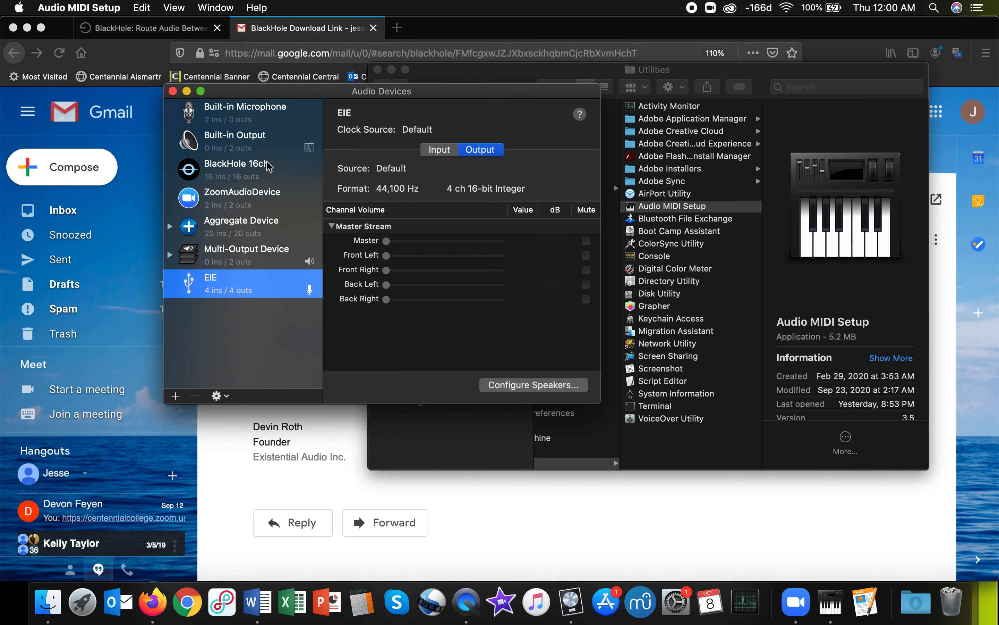
mouse_move(285, 191)
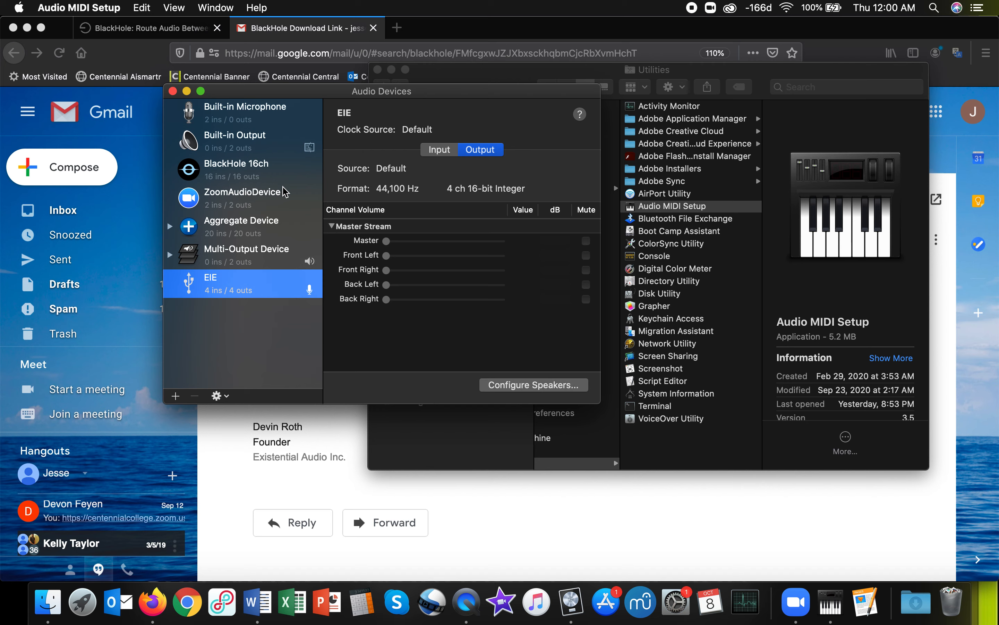
mouse_move(285, 177)
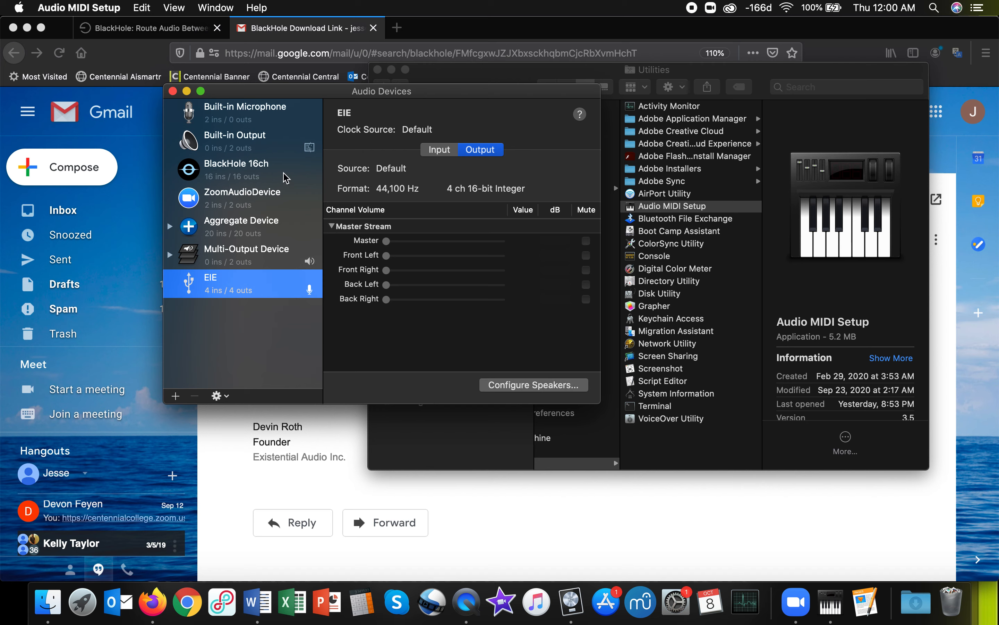
mouse_move(222, 183)
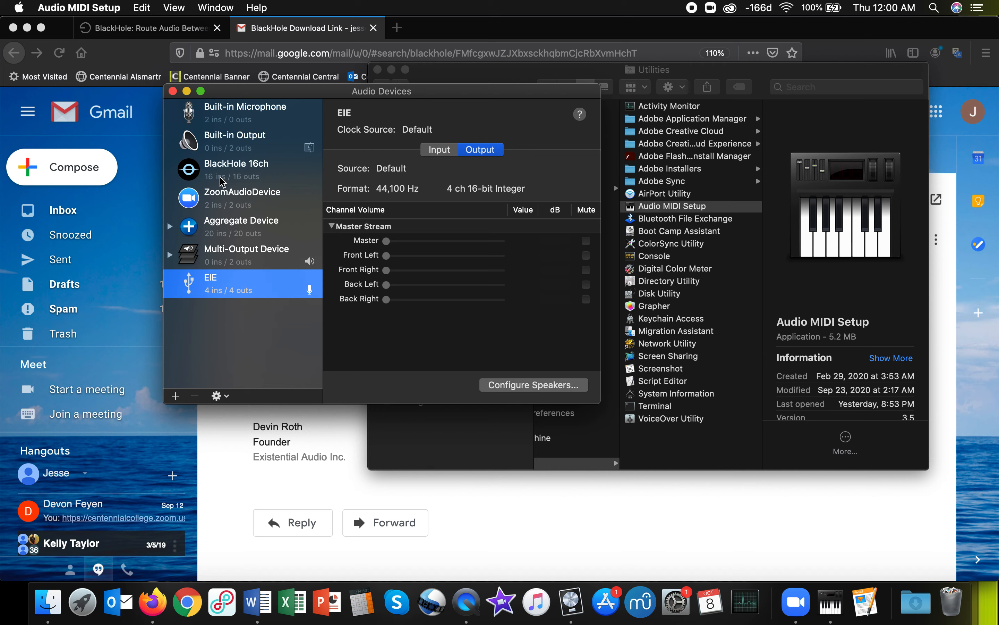
mouse_move(269, 181)
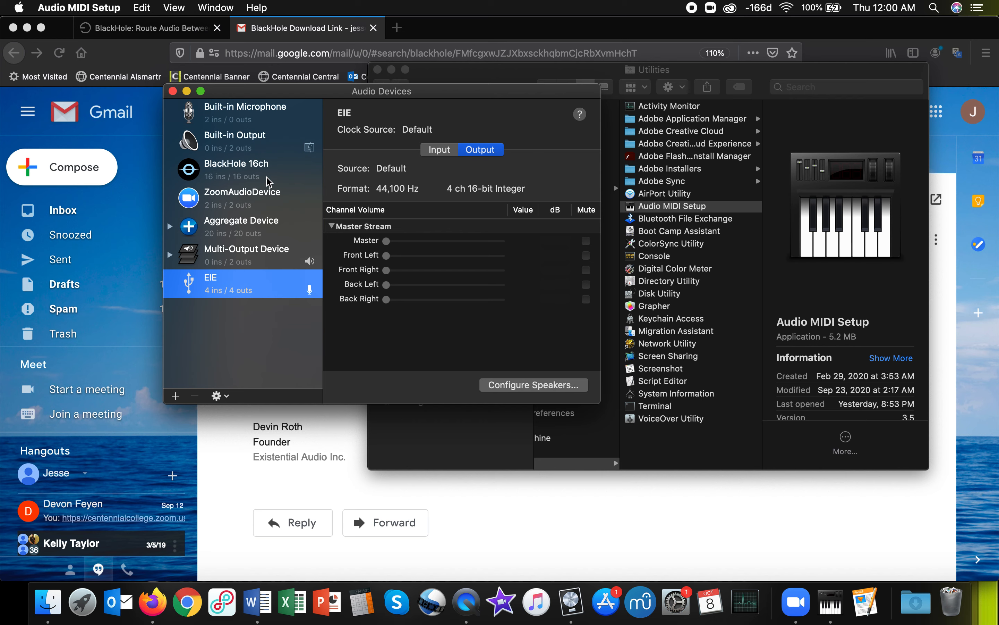
mouse_move(274, 184)
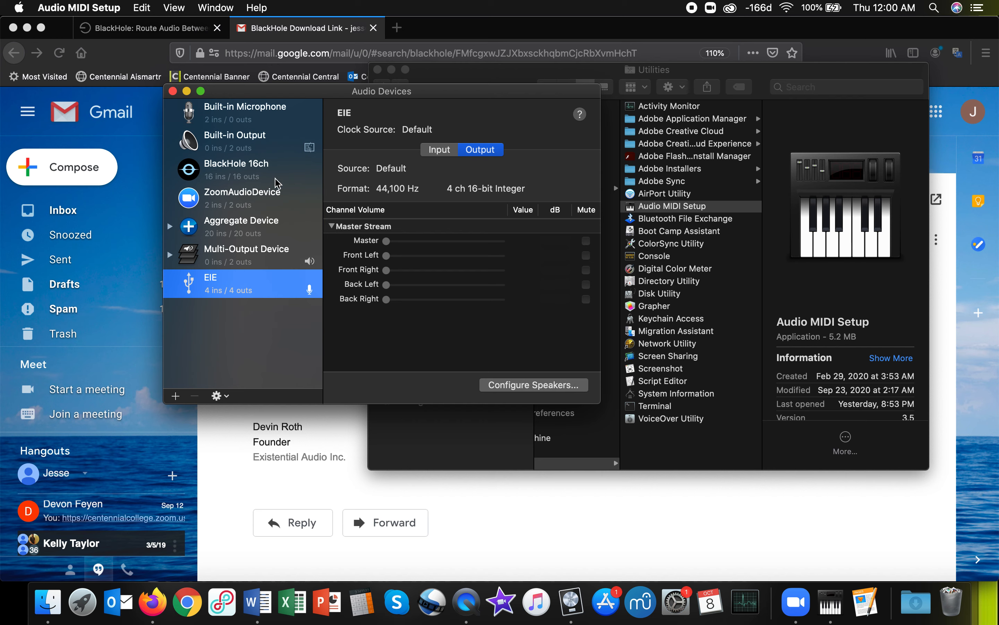
mouse_move(270, 369)
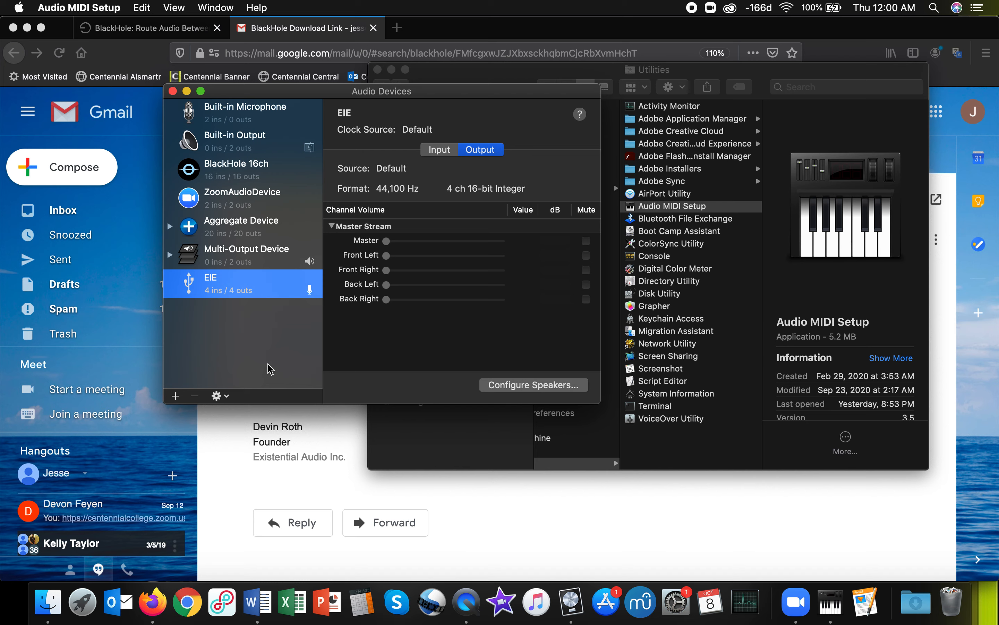
mouse_move(241, 292)
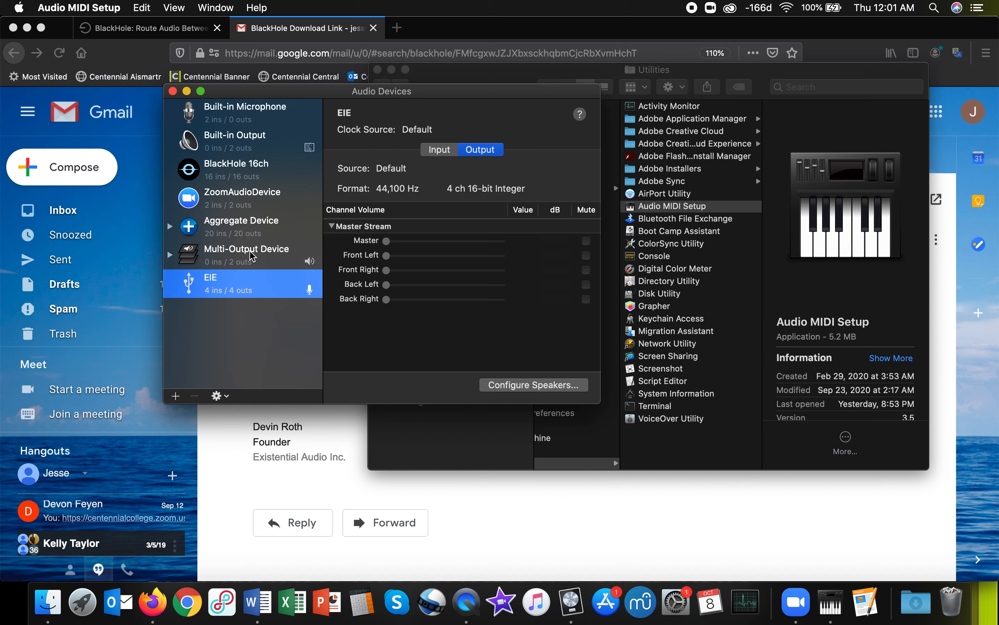
click(247, 254)
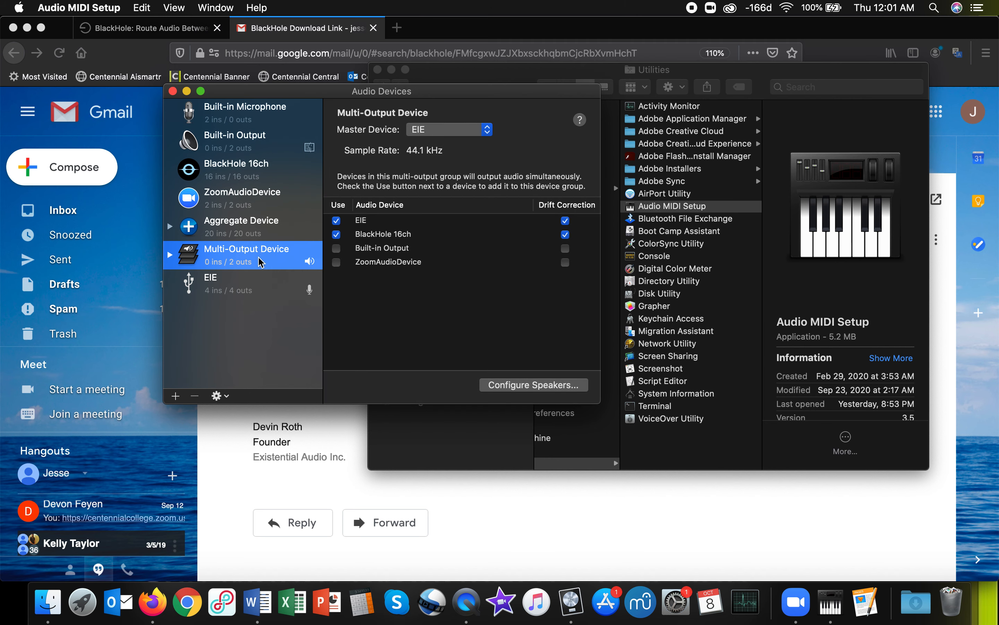
mouse_move(252, 332)
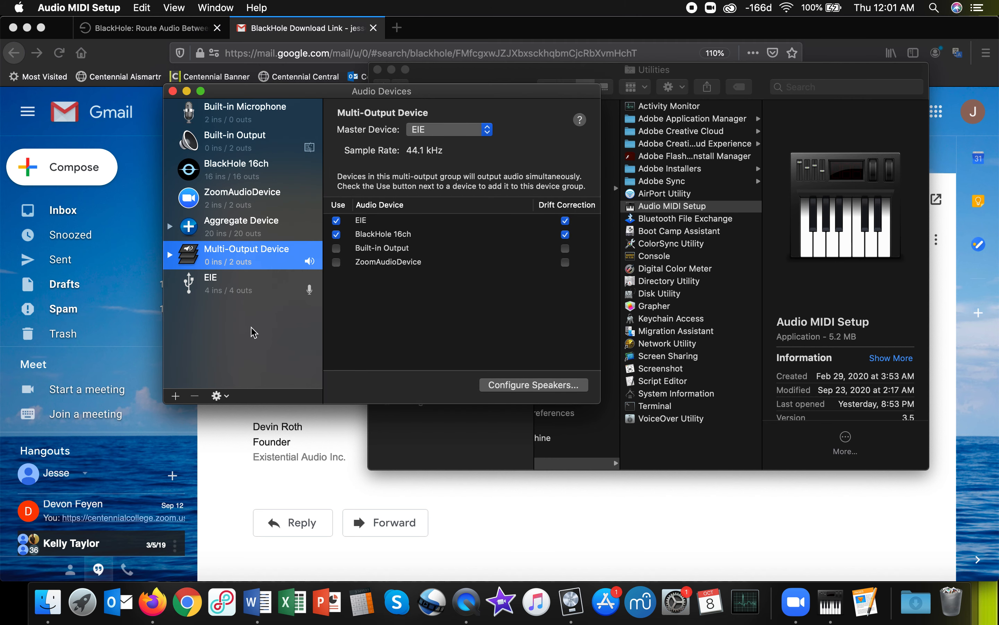
mouse_move(180, 400)
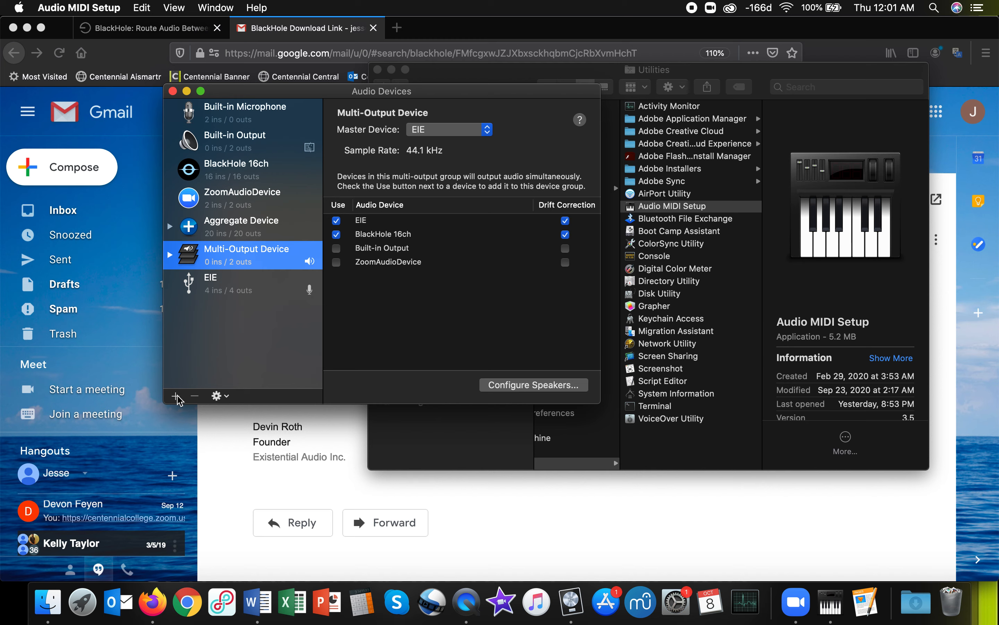
Step: Create a new Multi-Output Device using EIE and BlackHole 16ch, drift correction on for both
click(177, 395)
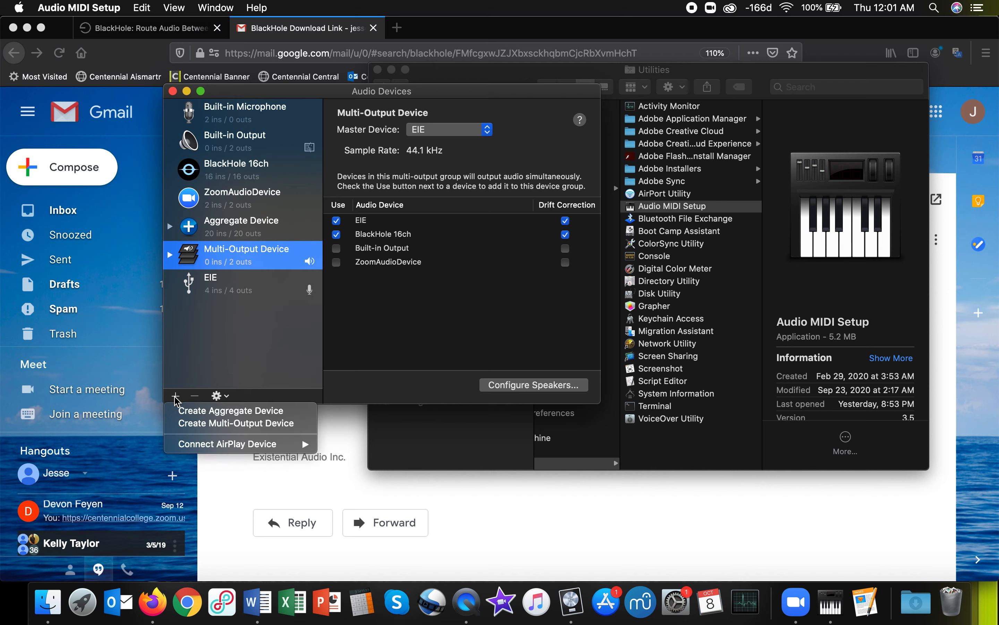
mouse_move(236, 422)
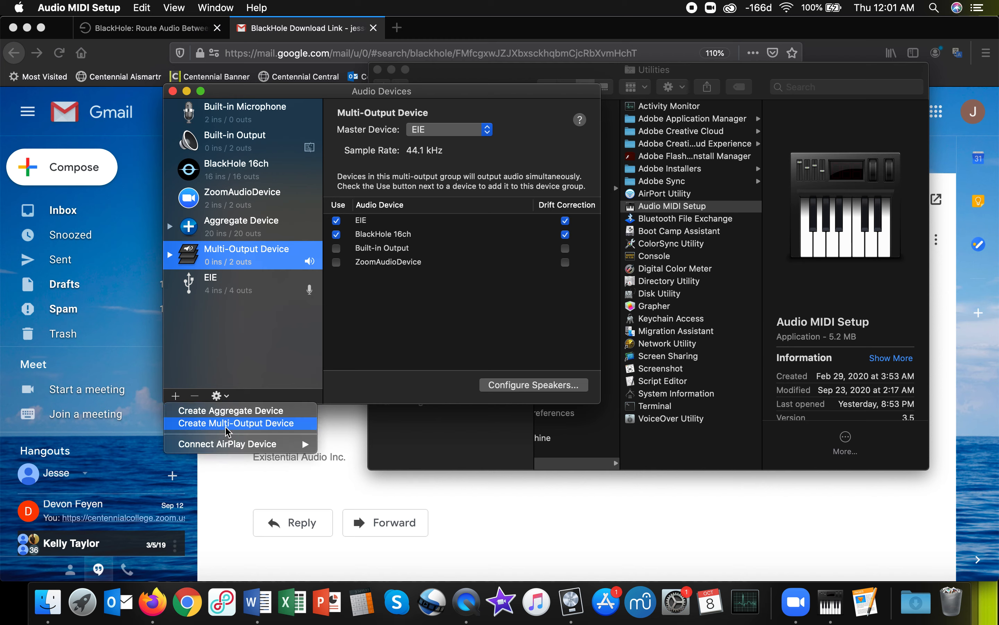
click(234, 423)
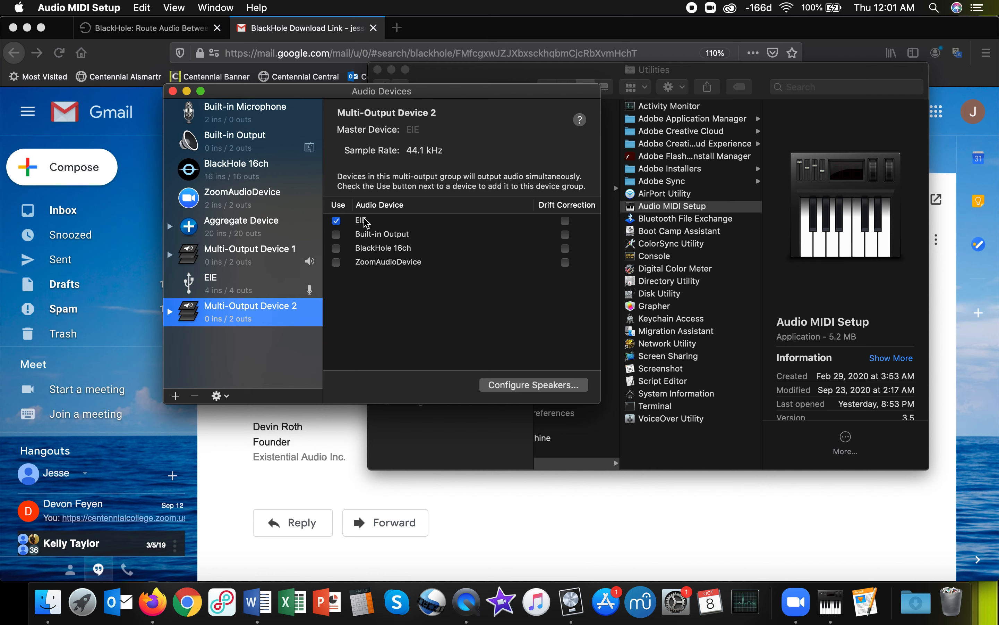
mouse_move(354, 258)
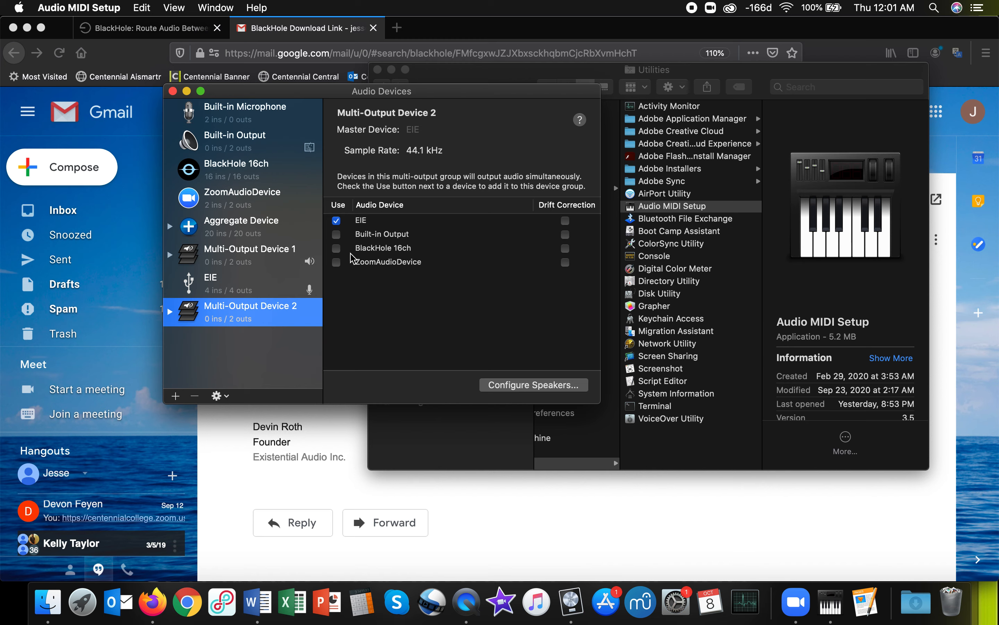
click(337, 248)
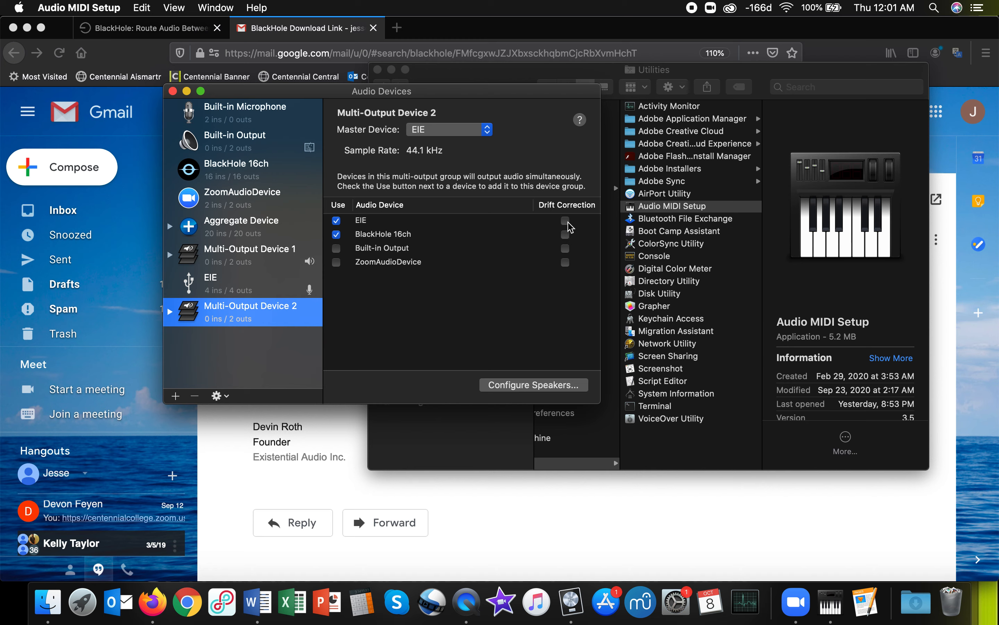
click(565, 220)
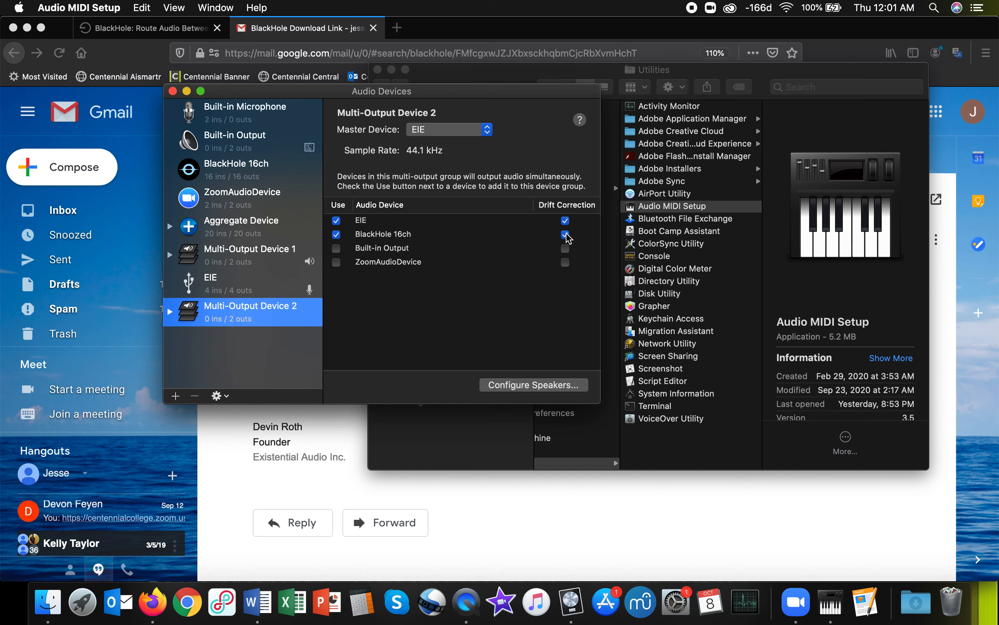
click(565, 221)
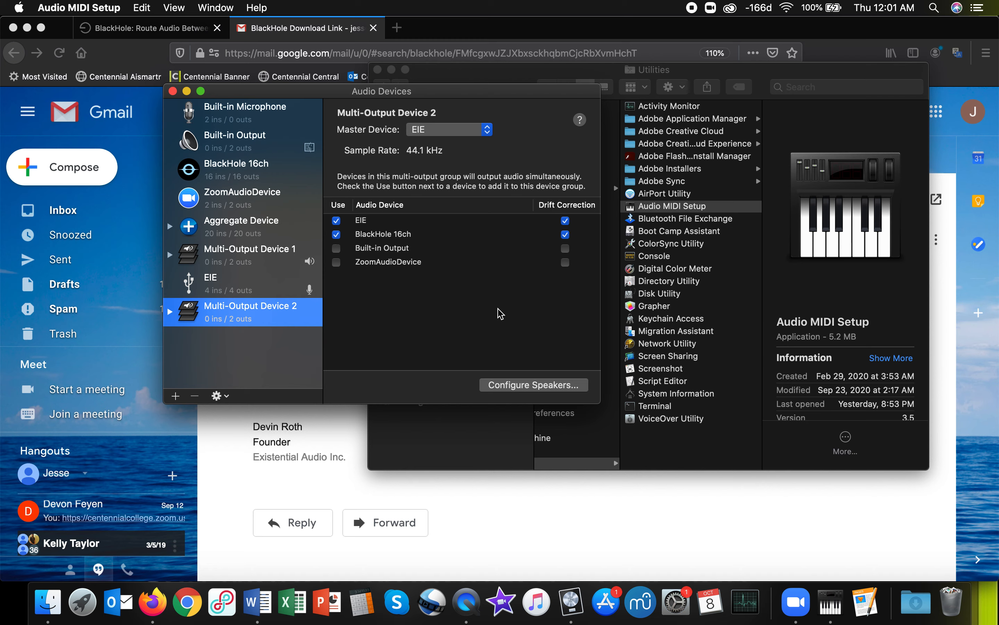
mouse_move(300, 342)
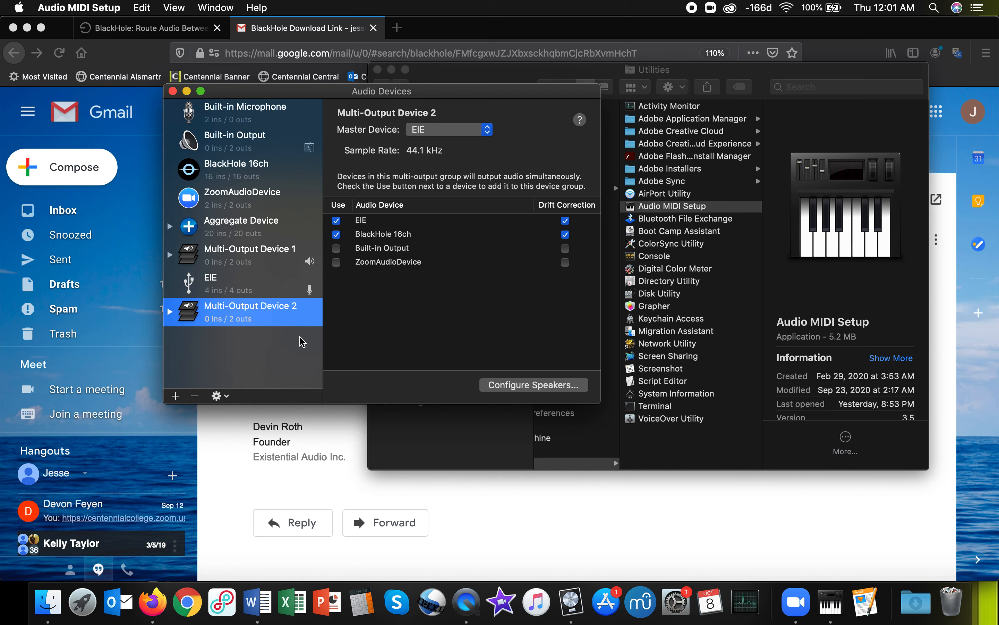
mouse_move(199, 400)
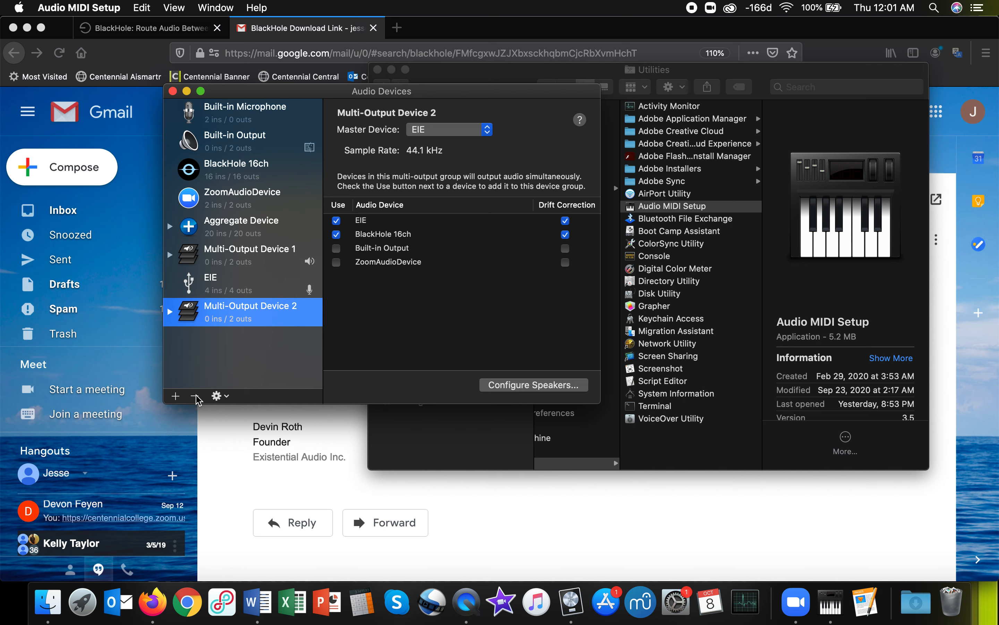
Step: Delete the duplicate Multi-Output Device 2 and bring up the remaining device's context menu
click(195, 396)
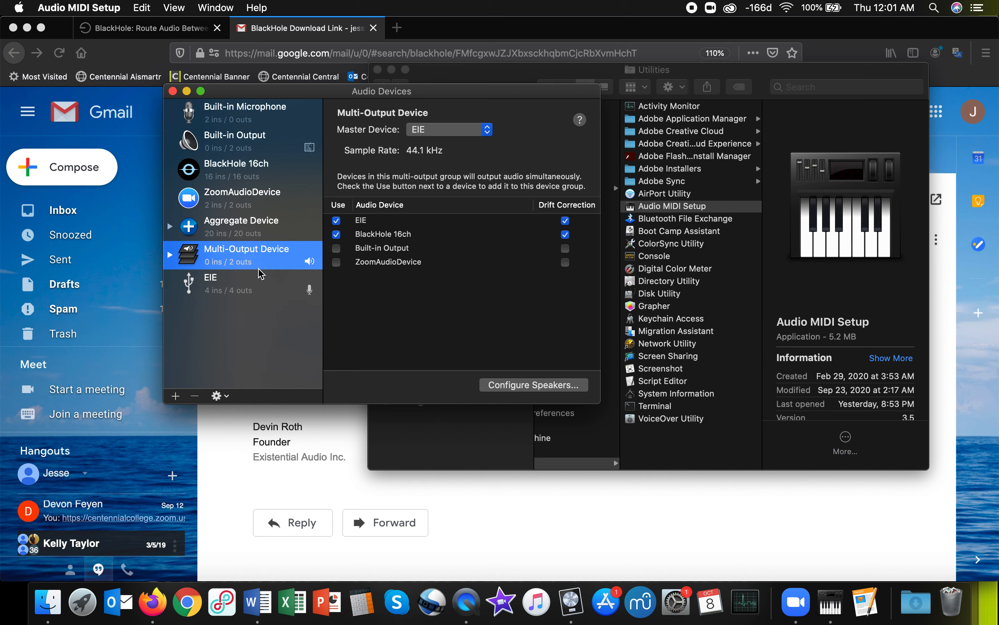
mouse_move(243, 254)
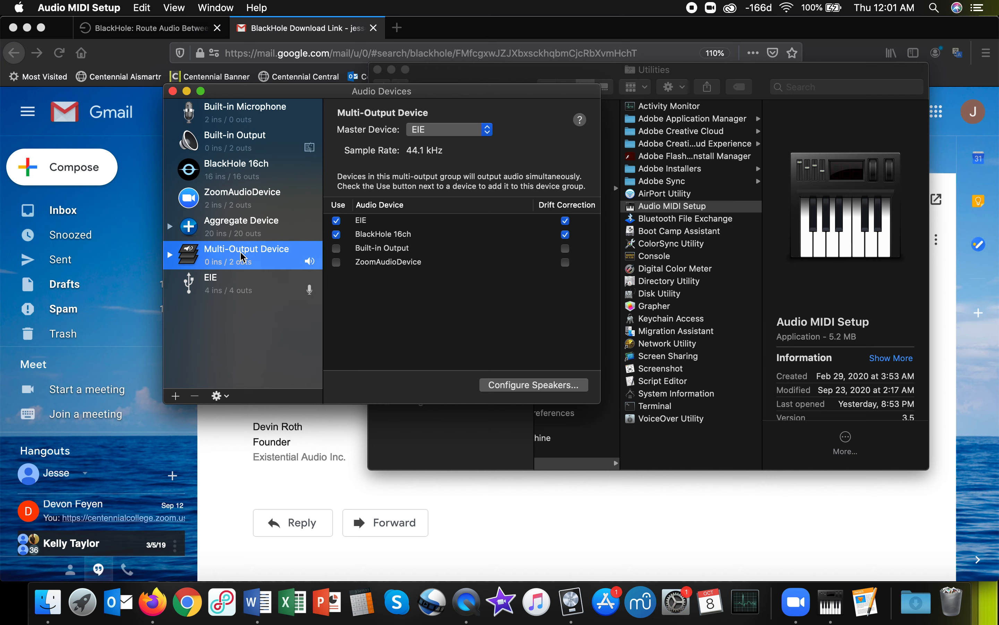
mouse_move(259, 266)
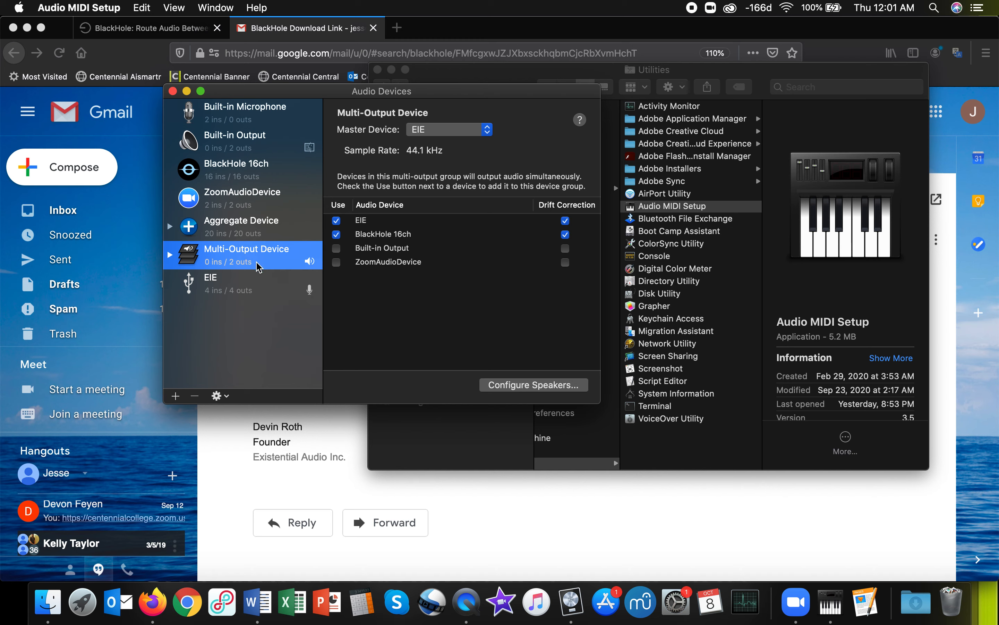
right_click(247, 249)
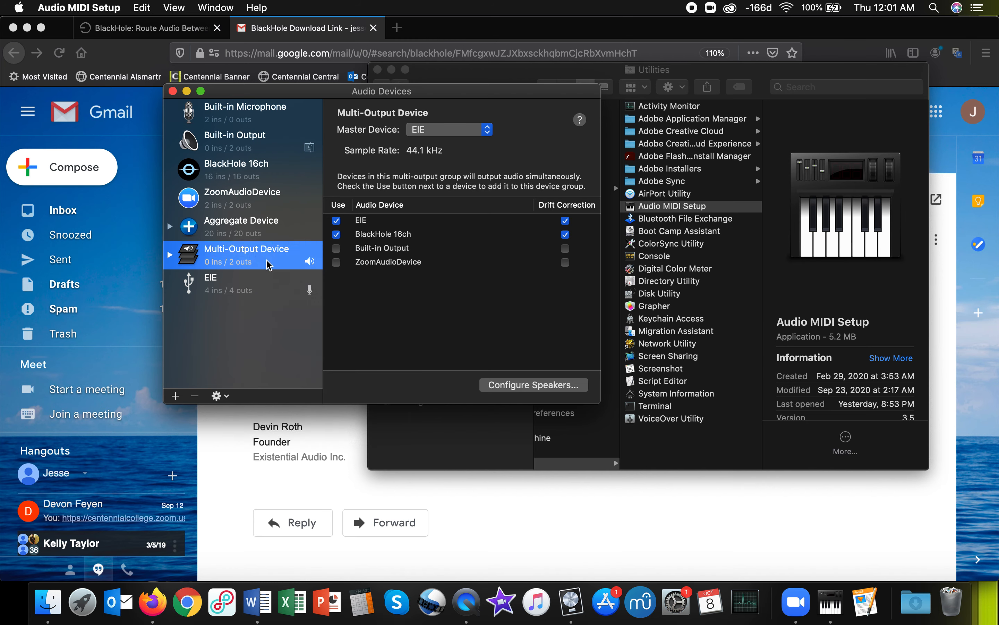
right_click(246, 254)
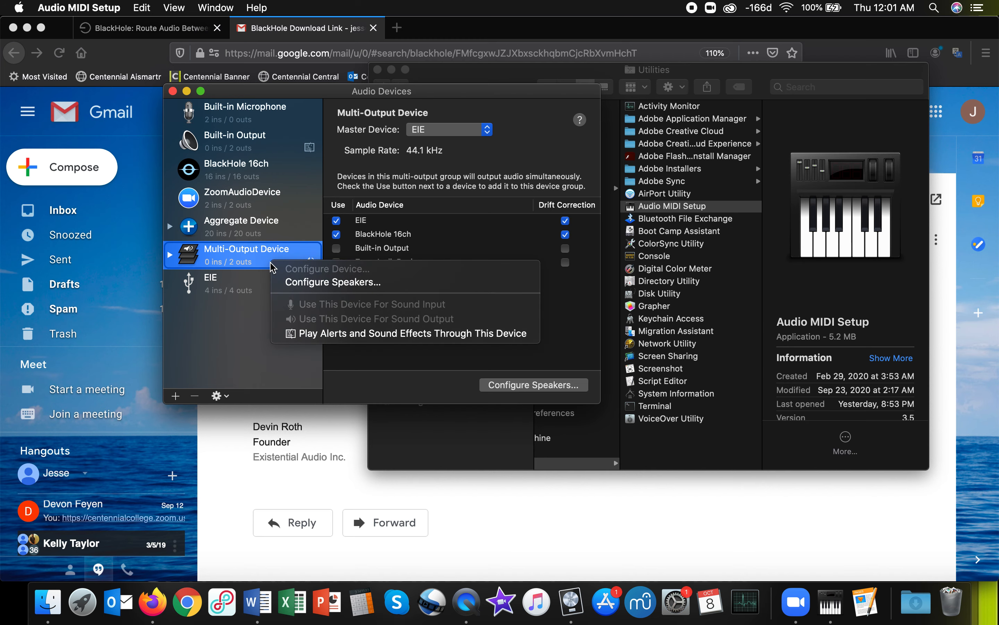
mouse_move(325, 325)
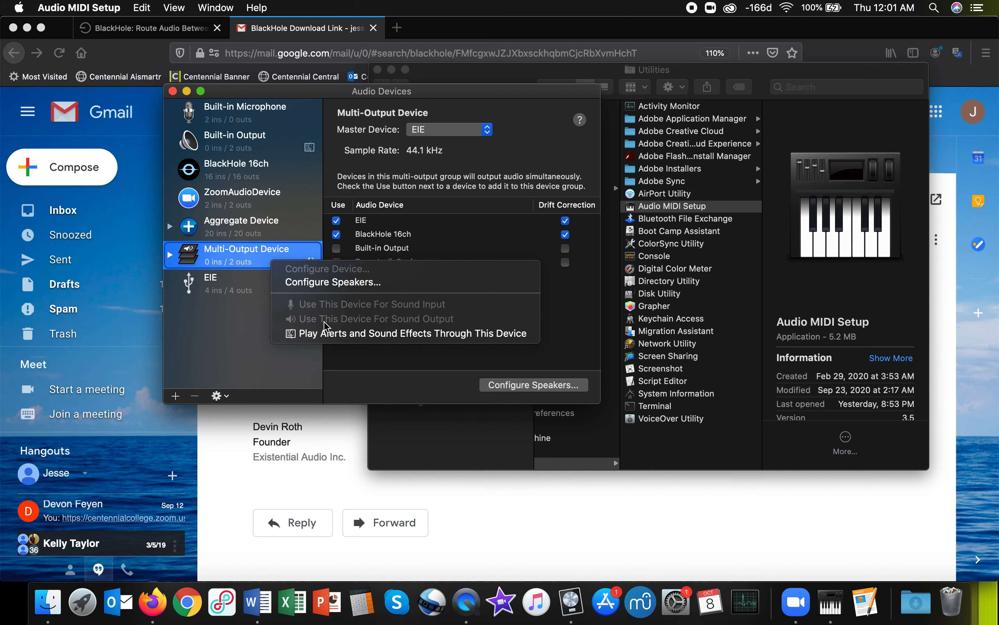
mouse_move(230, 346)
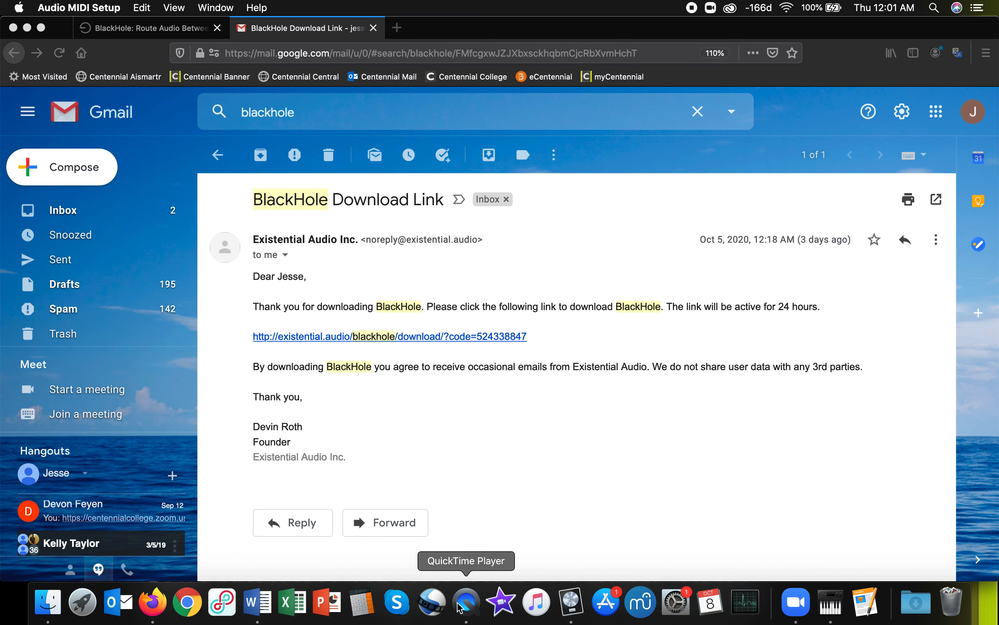
Step: Bring the Epic Percussion Loops project in Logic Pro X to the front from the Dock
click(572, 601)
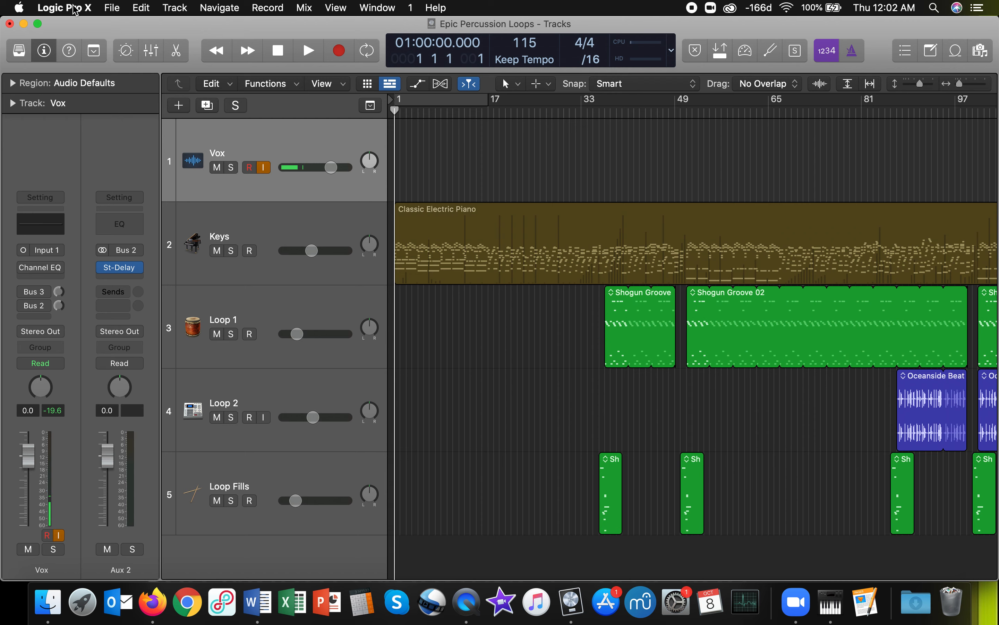
Step: Show Logic's Audio preferences with Multi-Output Device as output and EIE as input
click(64, 8)
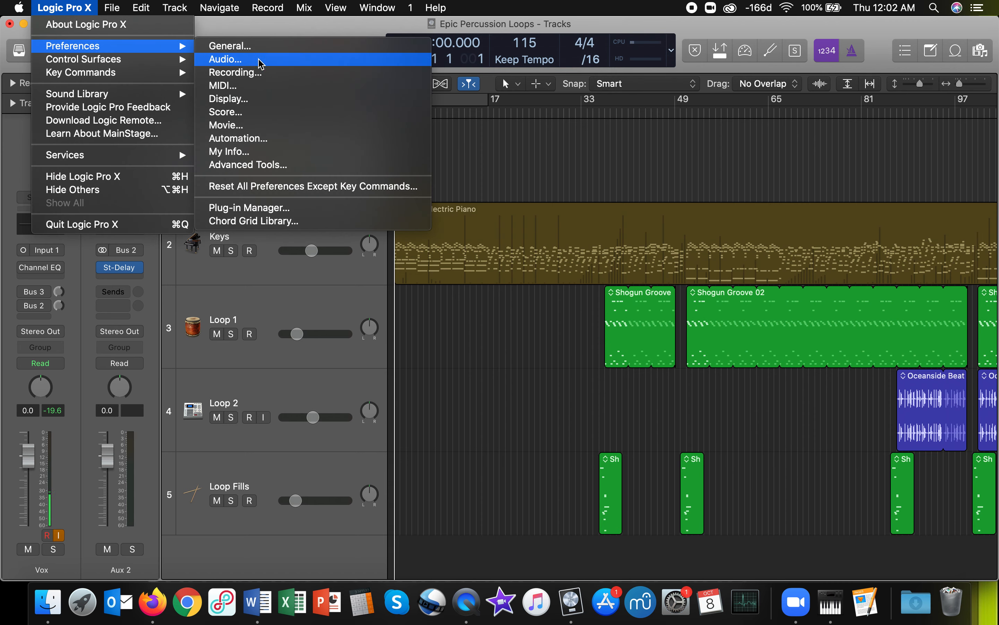
click(225, 59)
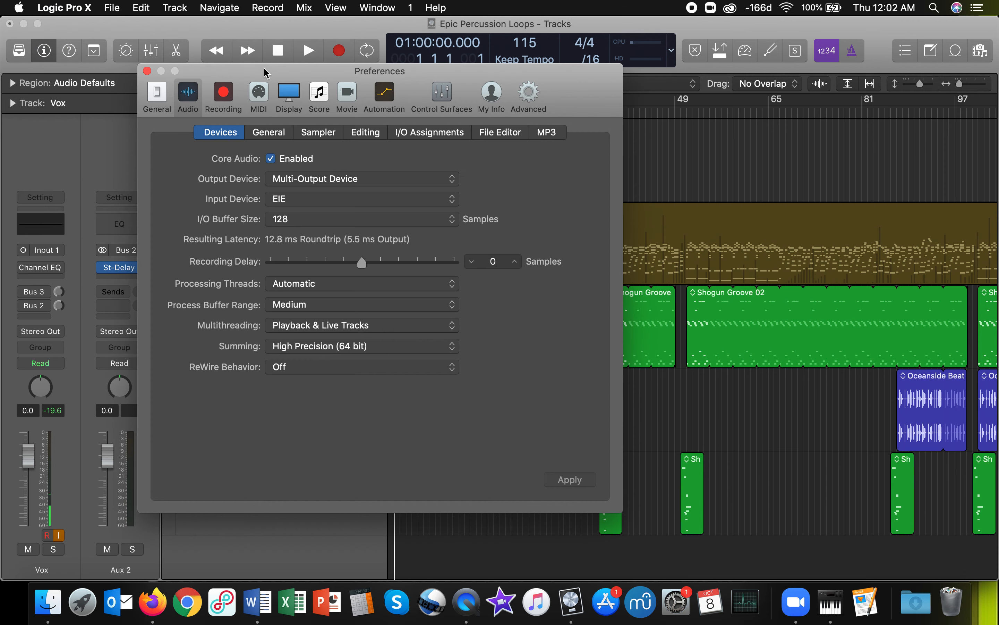
mouse_move(301, 214)
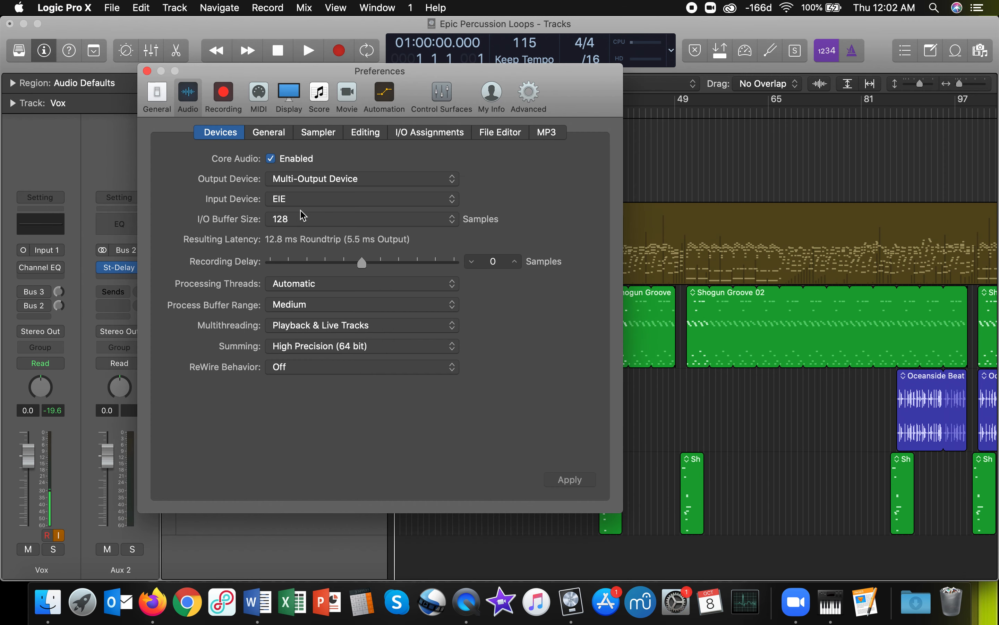
mouse_move(286, 204)
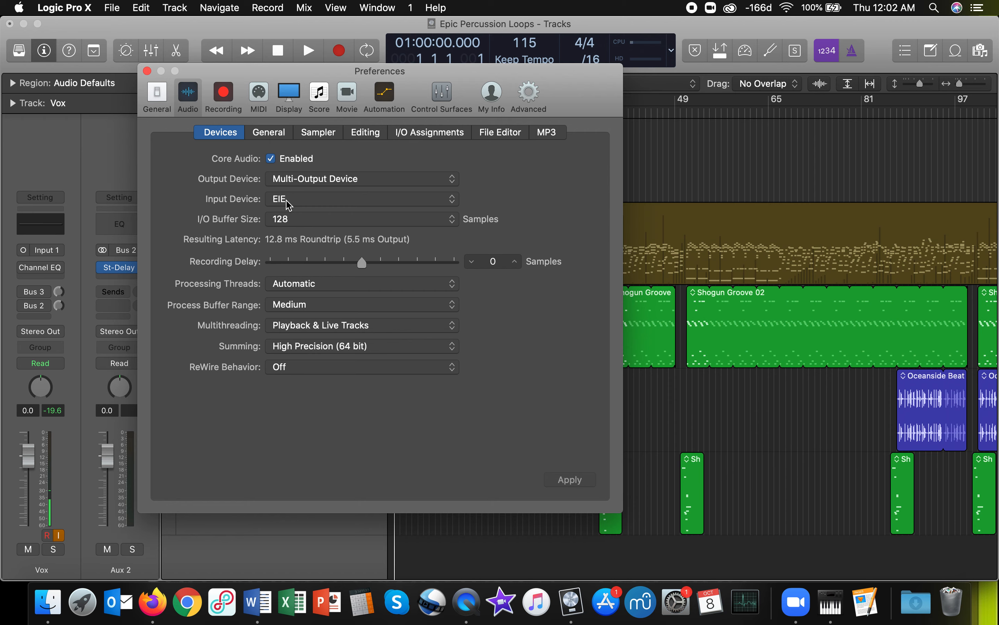
mouse_move(319, 203)
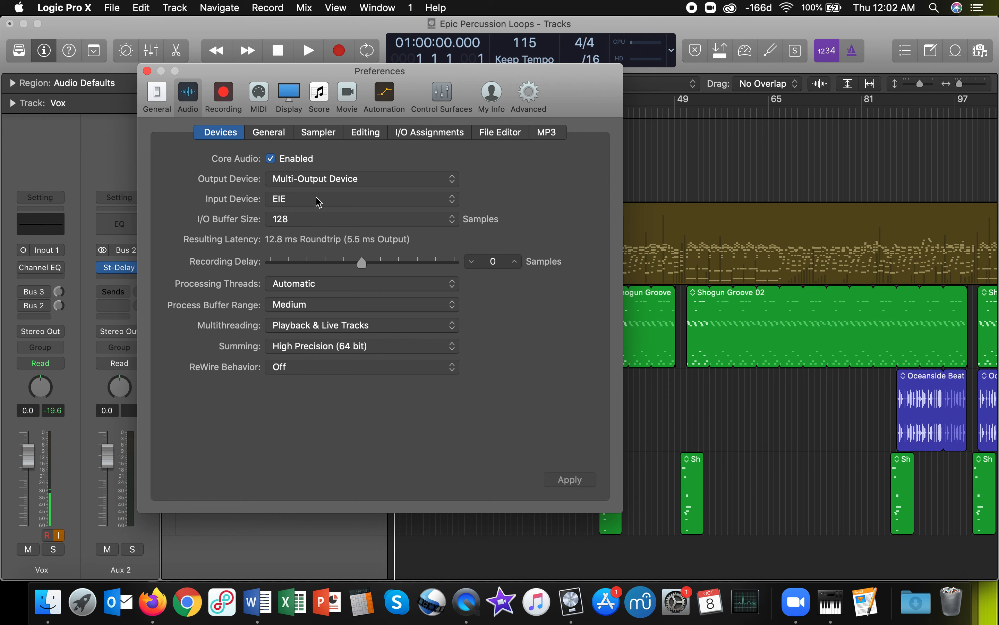
mouse_move(292, 189)
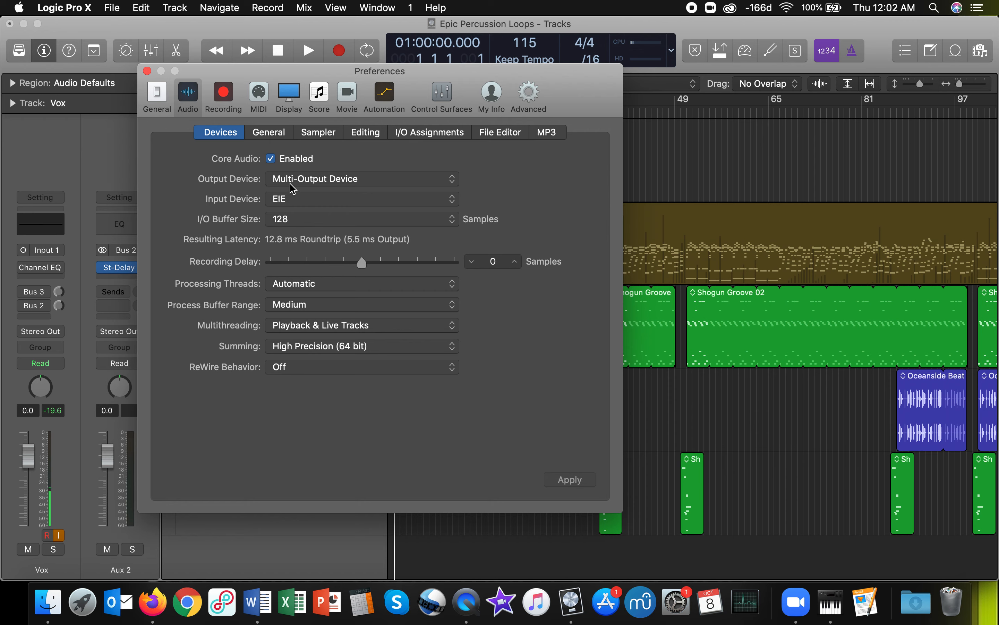
mouse_move(309, 179)
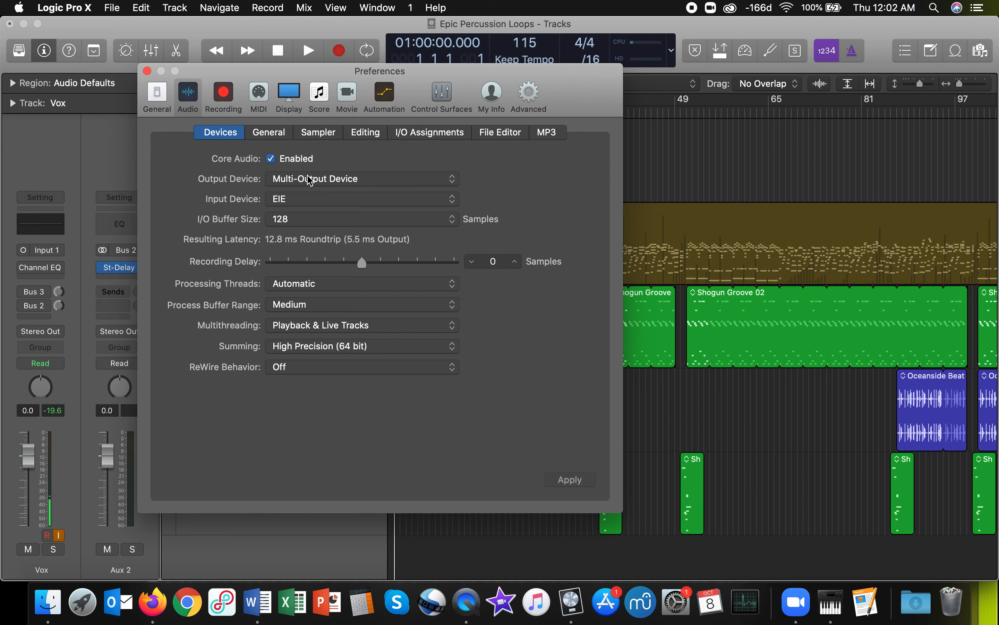
mouse_move(381, 187)
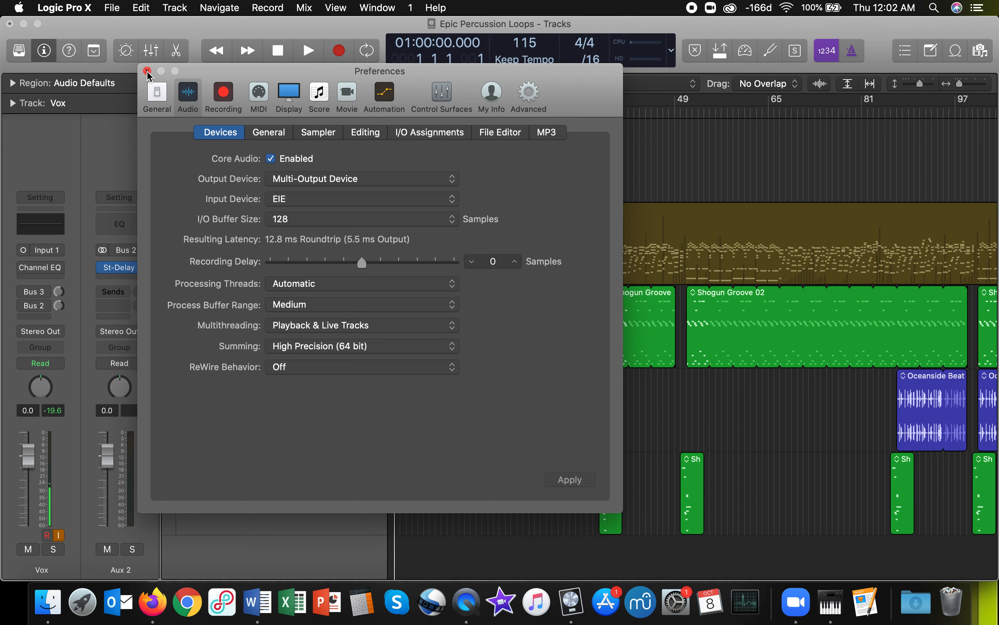
click(148, 71)
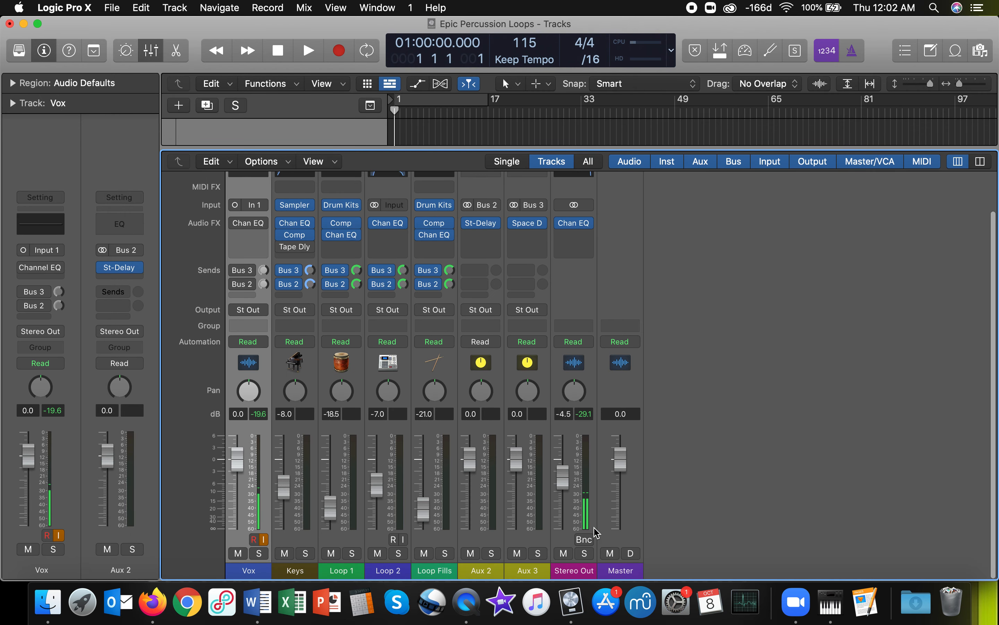
mouse_move(585, 562)
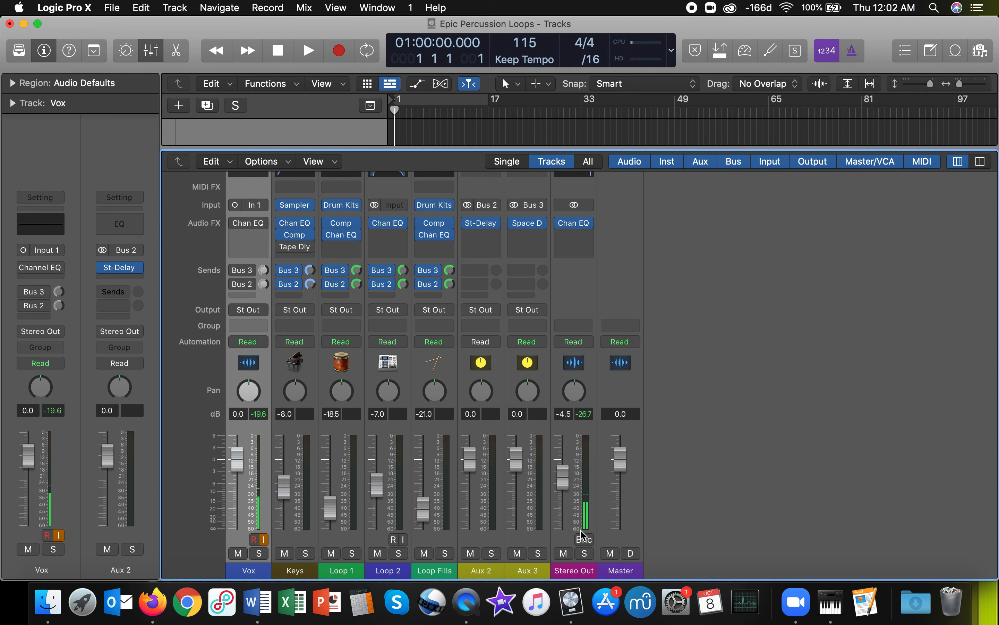
mouse_move(669, 438)
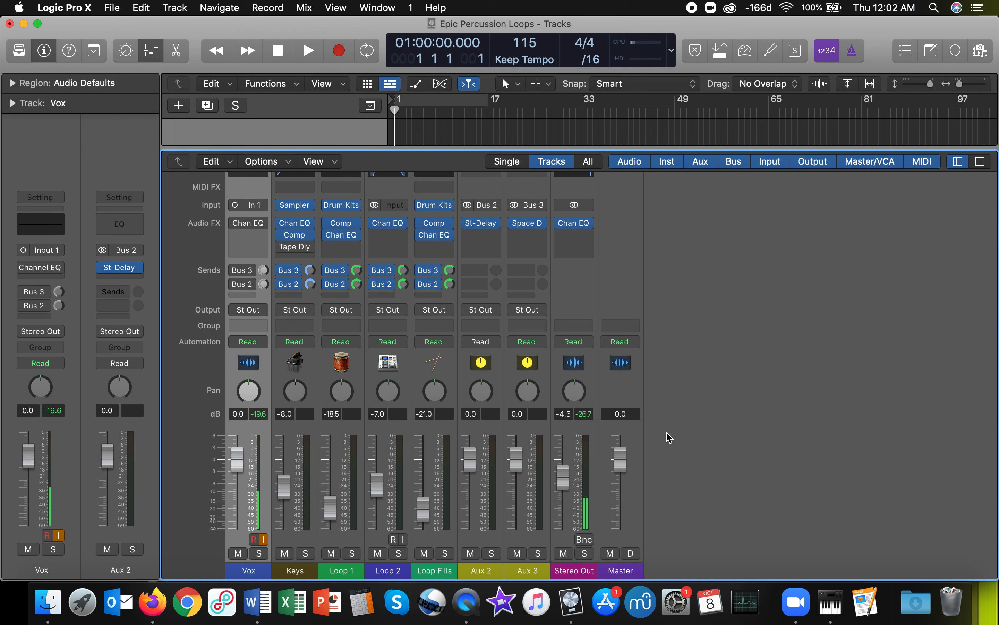
mouse_move(721, 368)
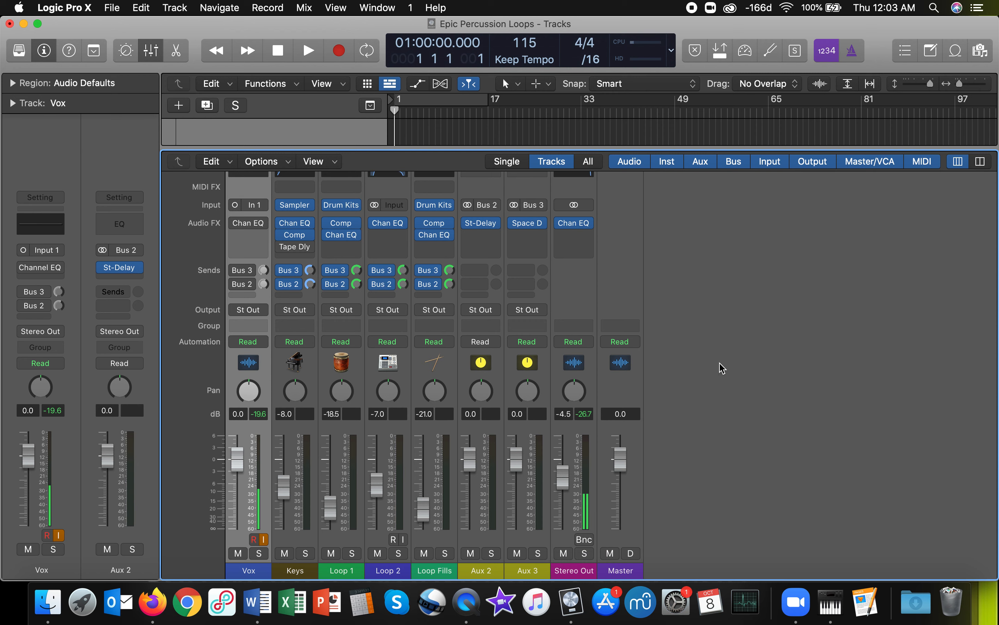
mouse_move(713, 317)
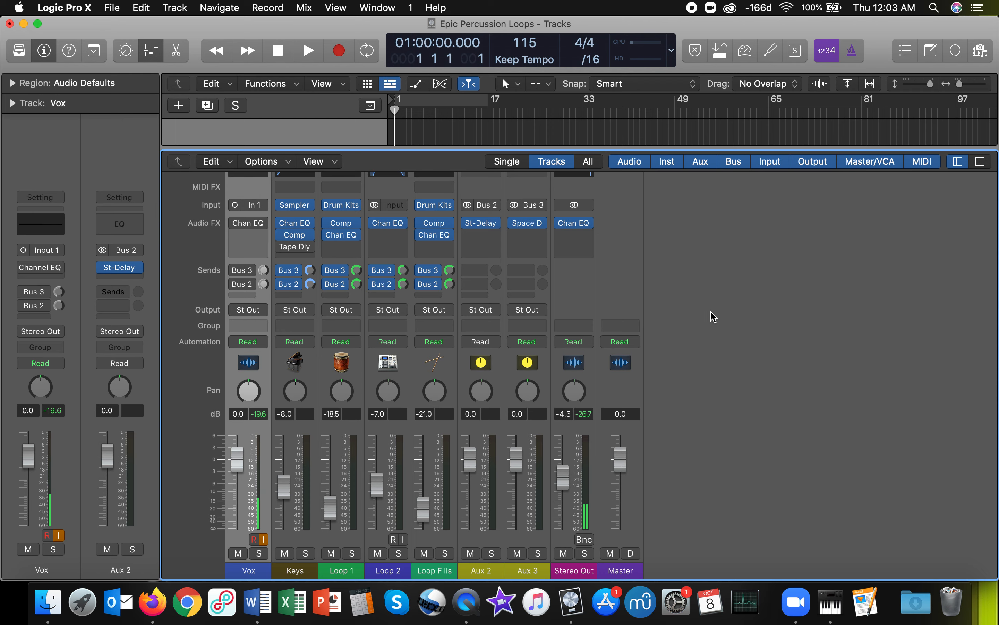
mouse_move(795, 602)
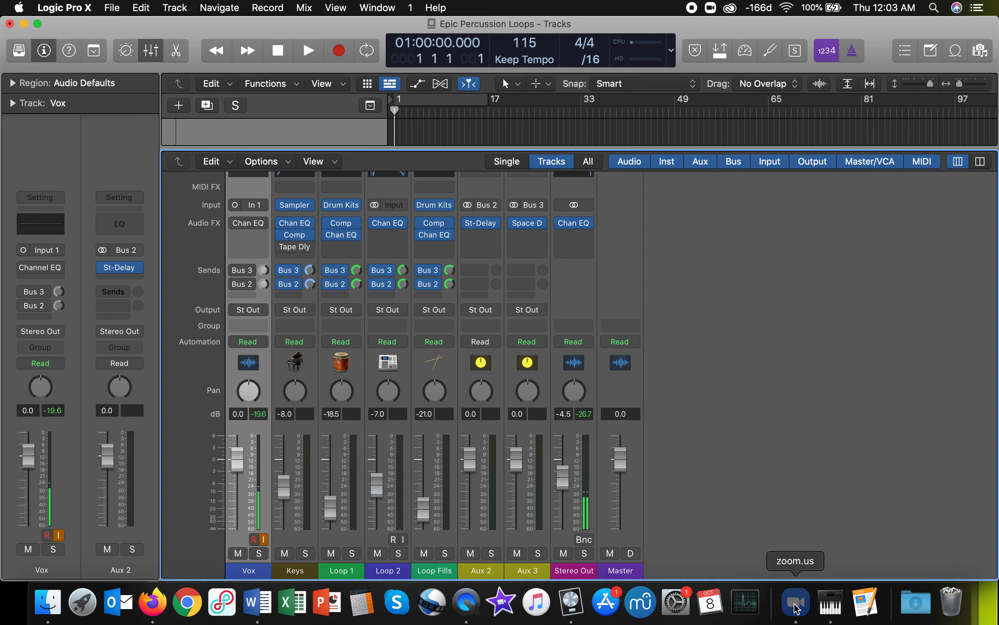
Step: Bring Zoom forward and show its audio list with BlackHole 16ch checked as microphone
click(794, 601)
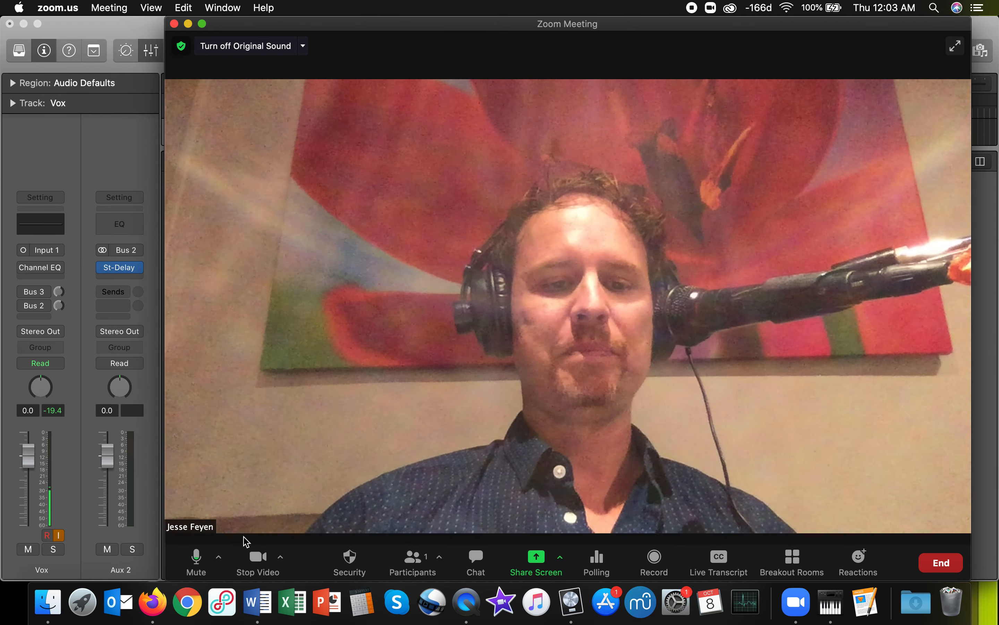
mouse_move(196, 558)
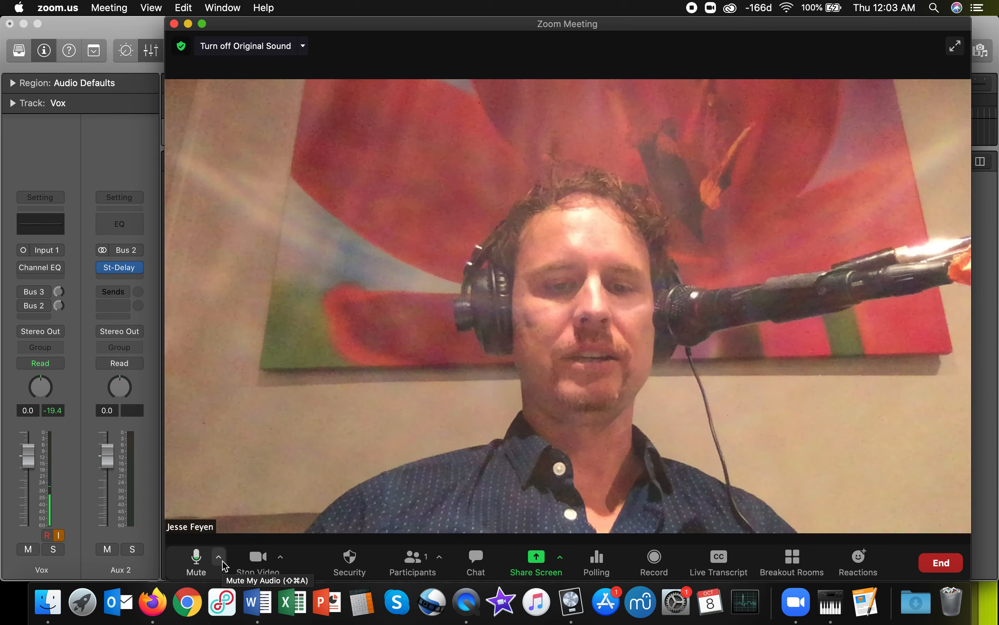
click(219, 557)
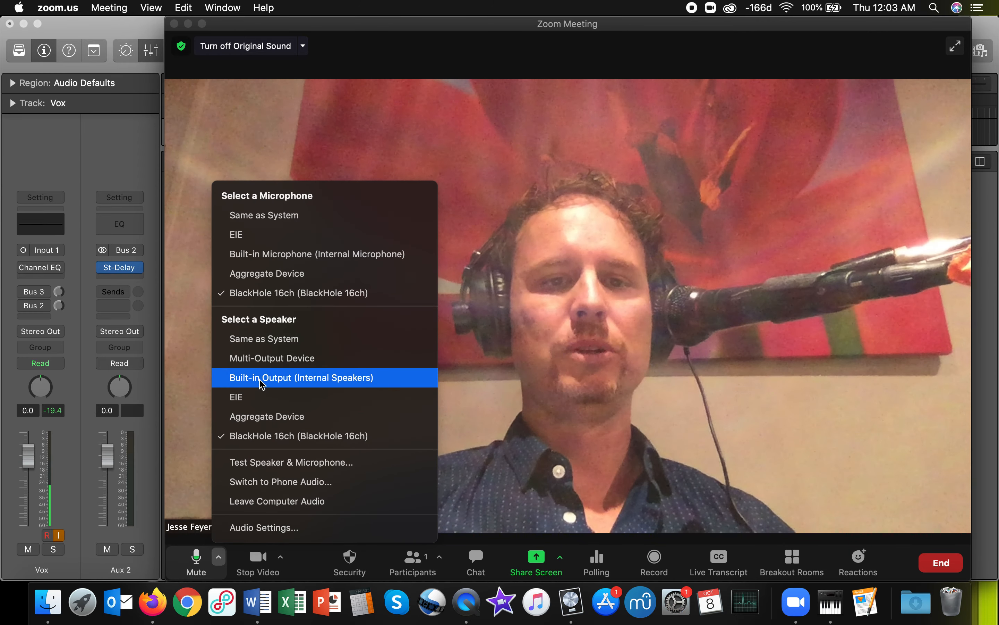
mouse_move(275, 293)
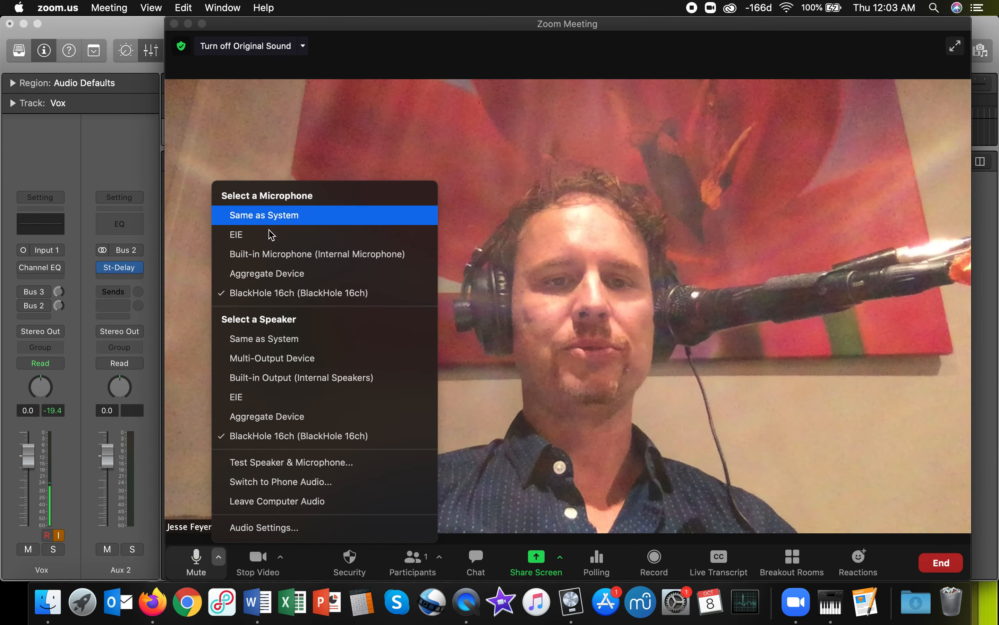
mouse_move(297, 293)
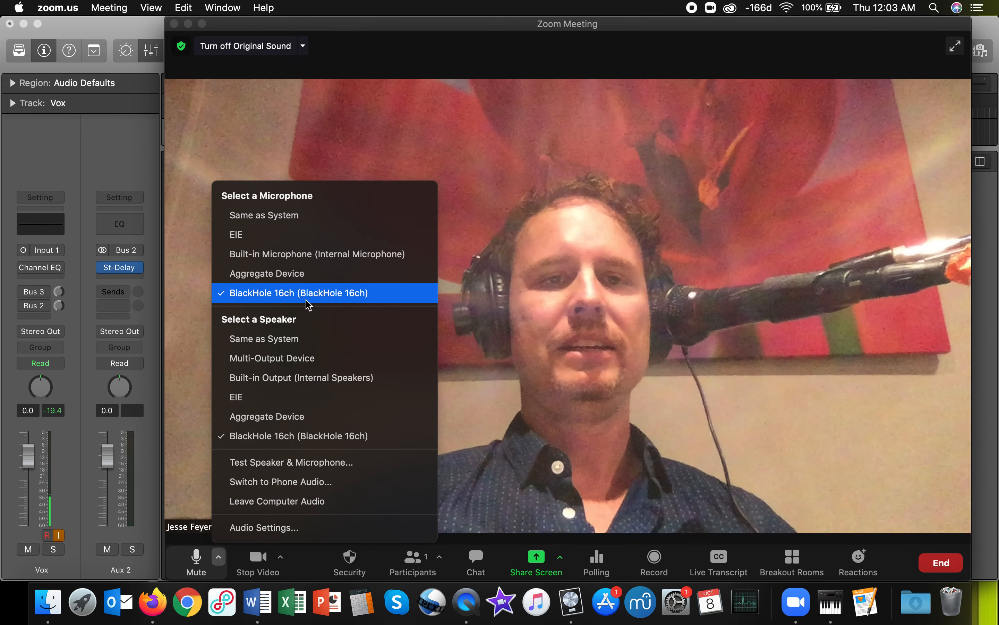
mouse_move(356, 5)
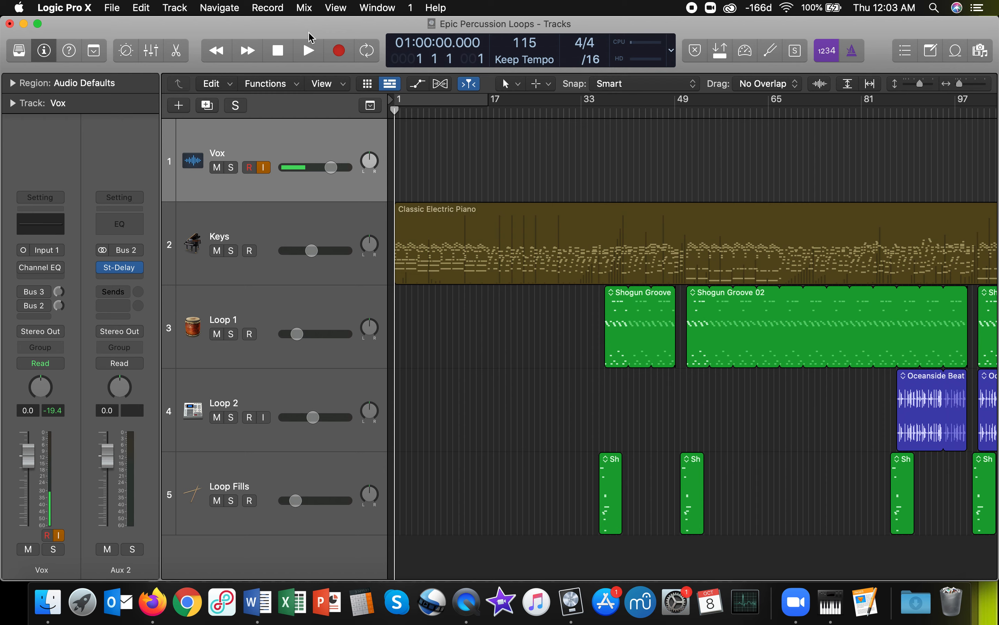
mouse_move(309, 52)
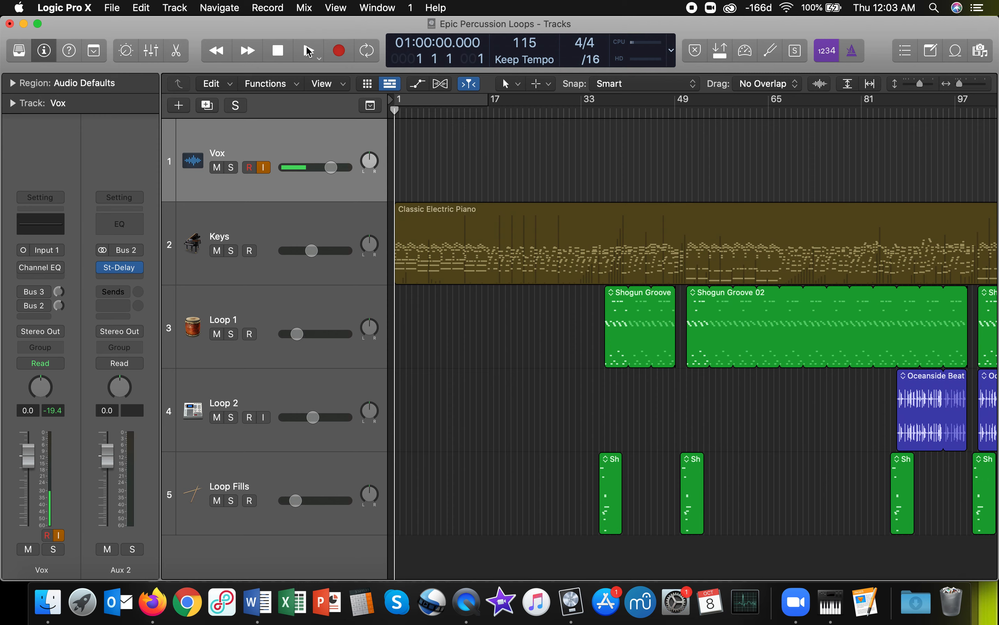
Step: Start playing the Logic project and switch to Zoom to hear it in the call
click(308, 51)
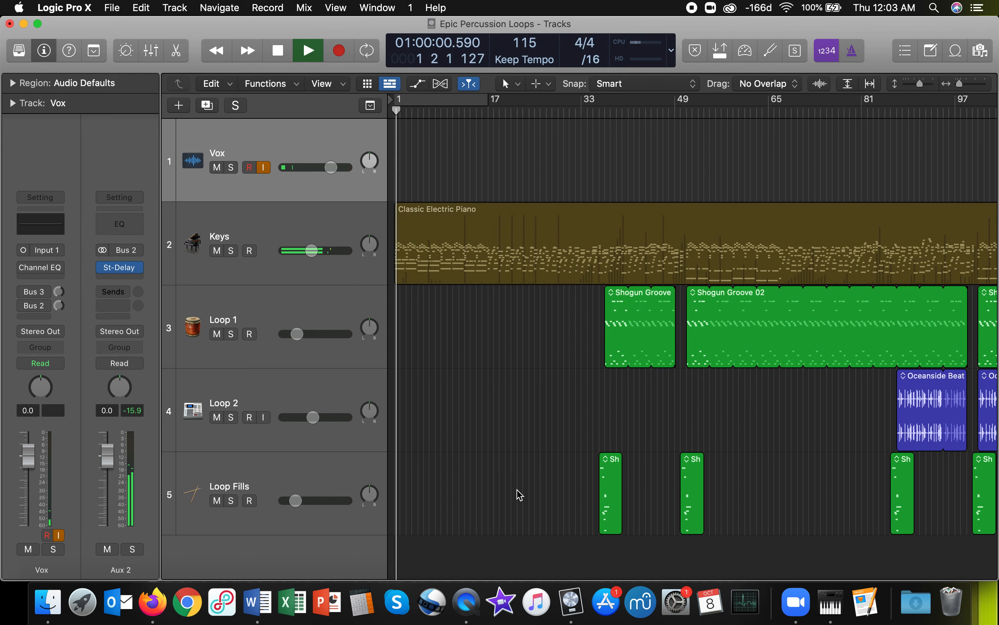
click(795, 602)
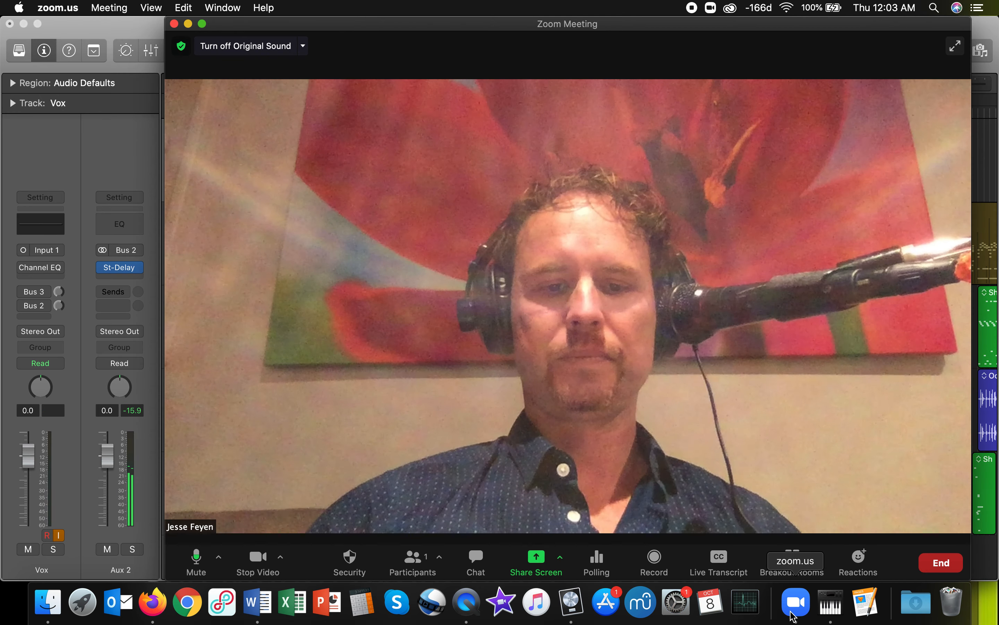
mouse_move(257, 557)
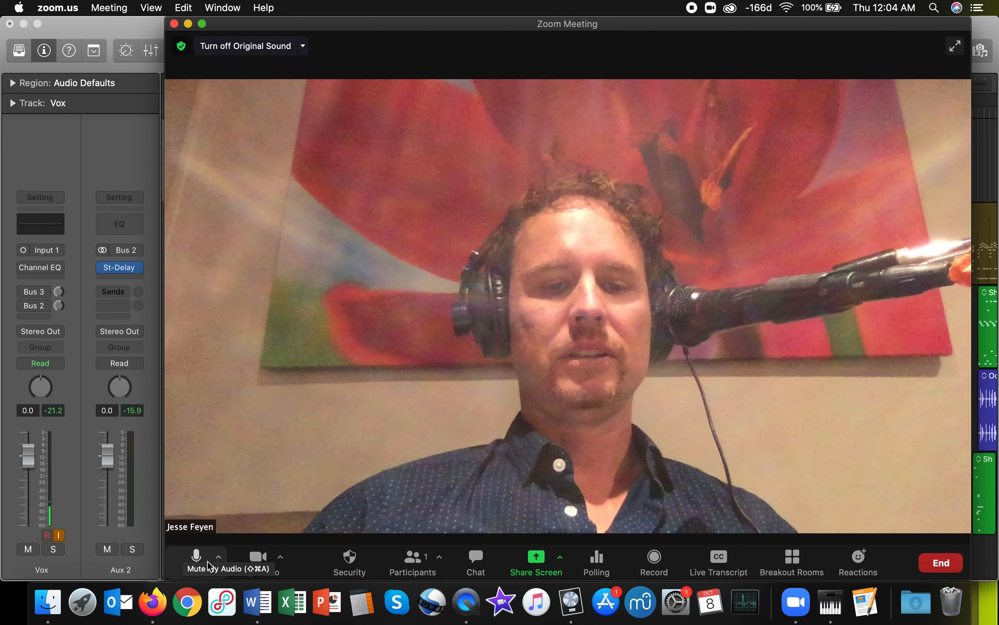
mouse_move(258, 561)
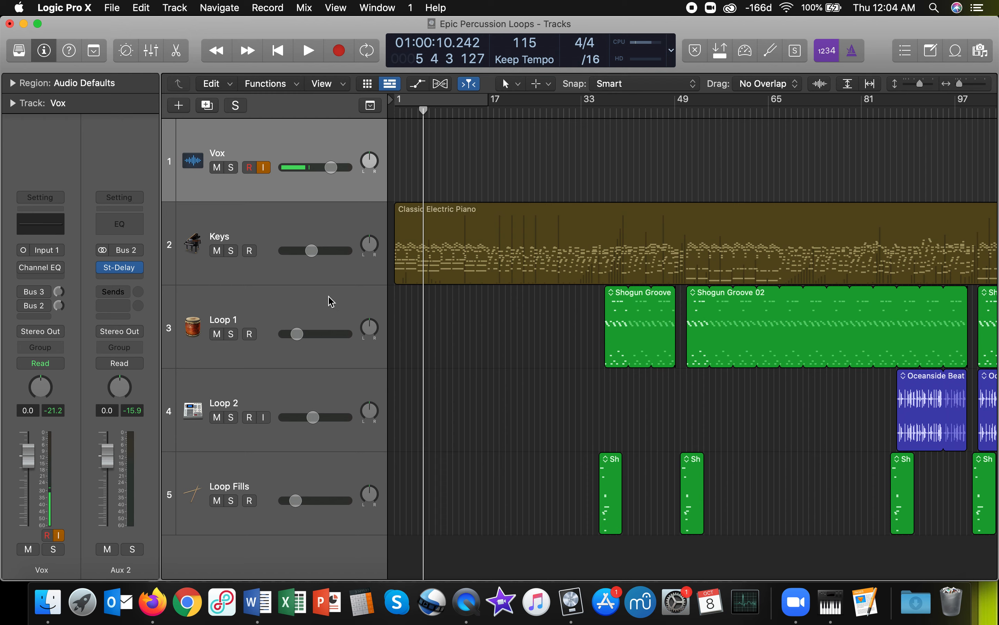
mouse_move(344, 157)
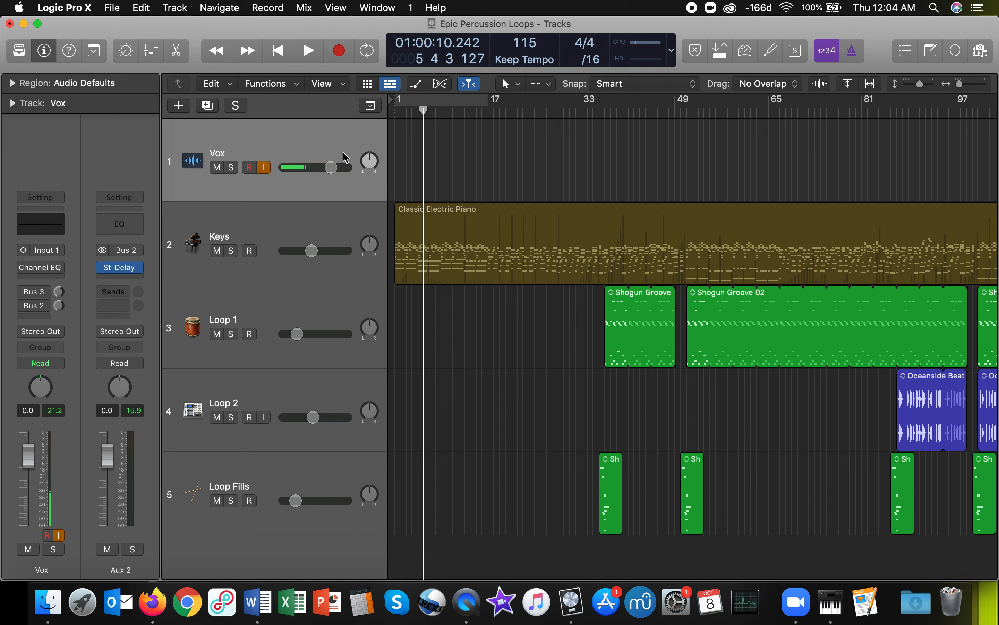
mouse_move(301, 144)
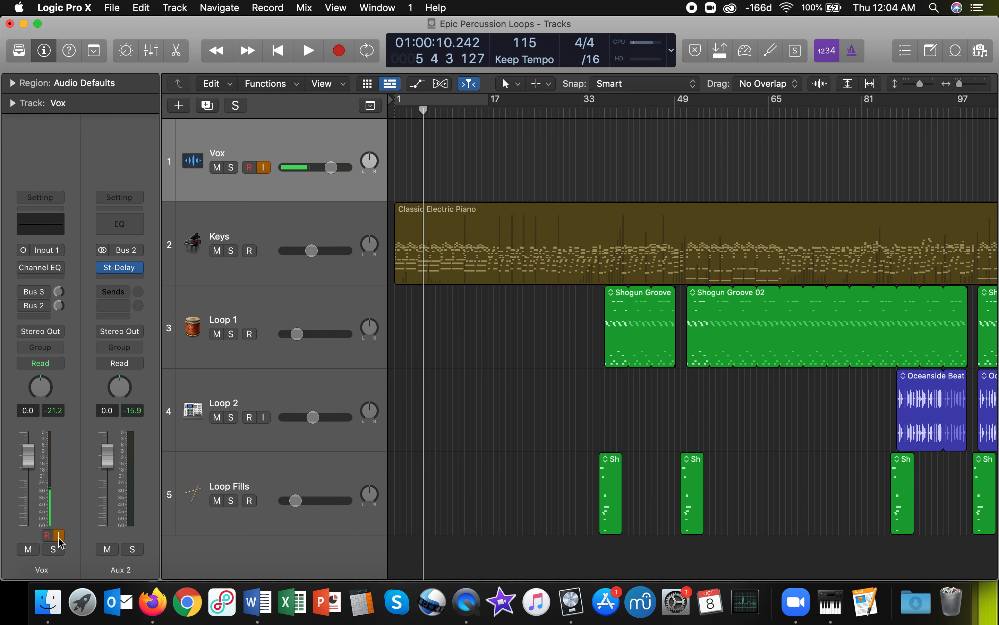
mouse_move(90, 496)
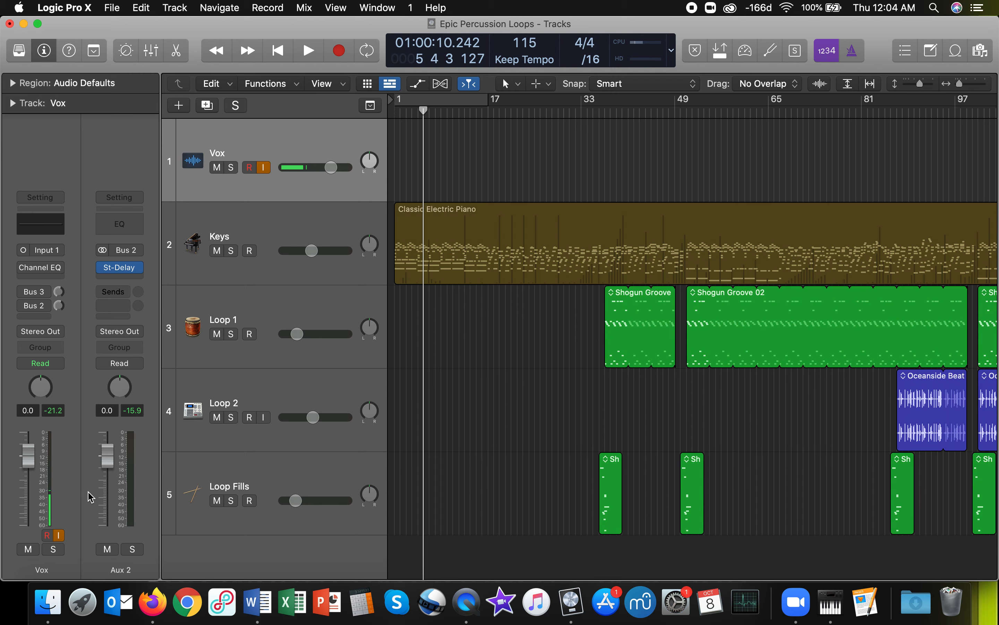
mouse_move(54, 419)
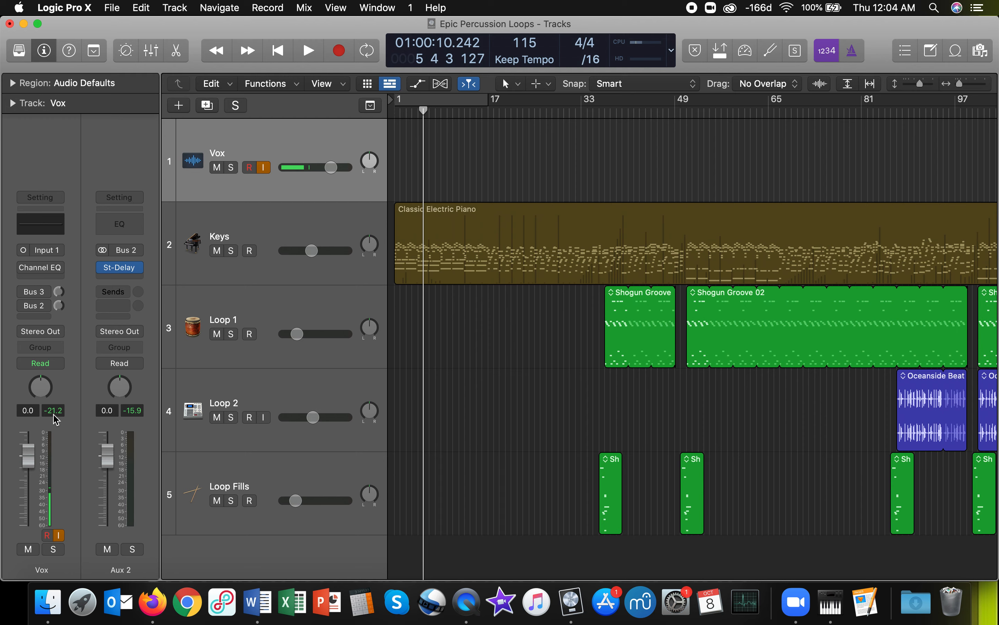
mouse_move(18, 309)
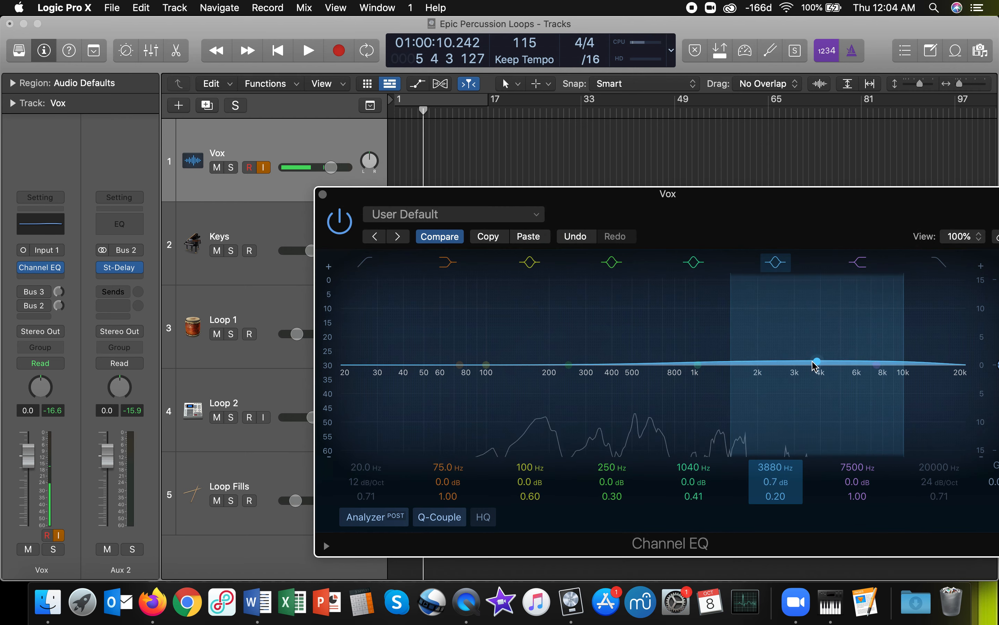
Step: Close the Vox Channel EQ, toggle the Bus 3 and Bus 2 send slots, and return the playhead to start
click(323, 194)
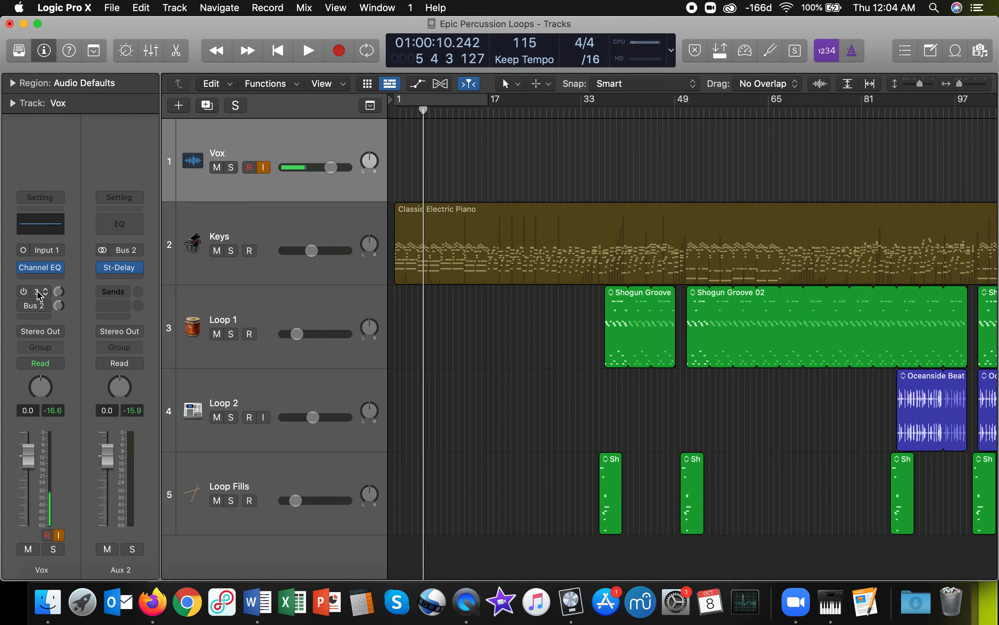
click(23, 291)
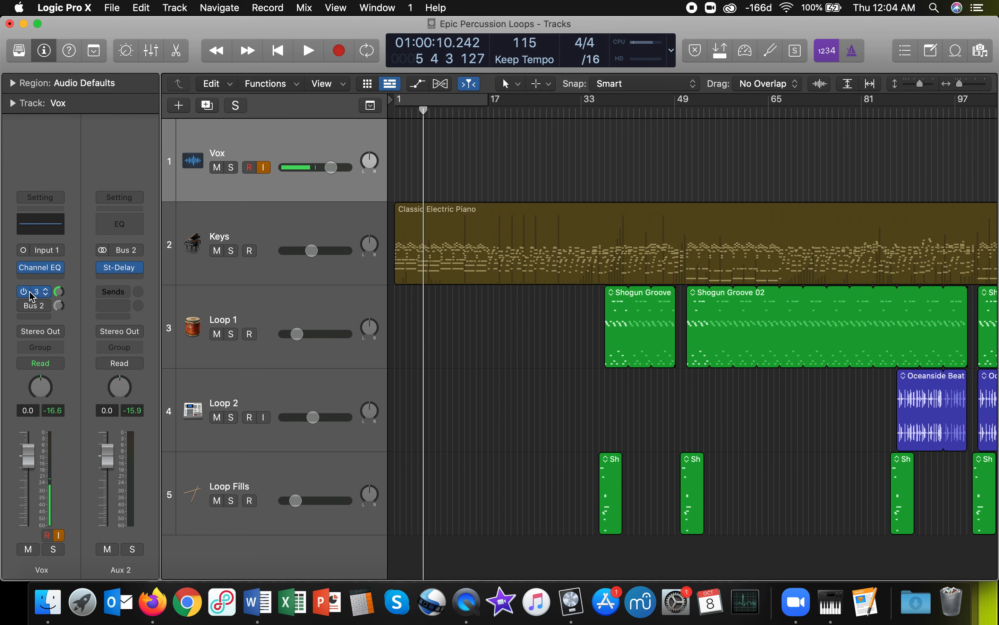
click(34, 292)
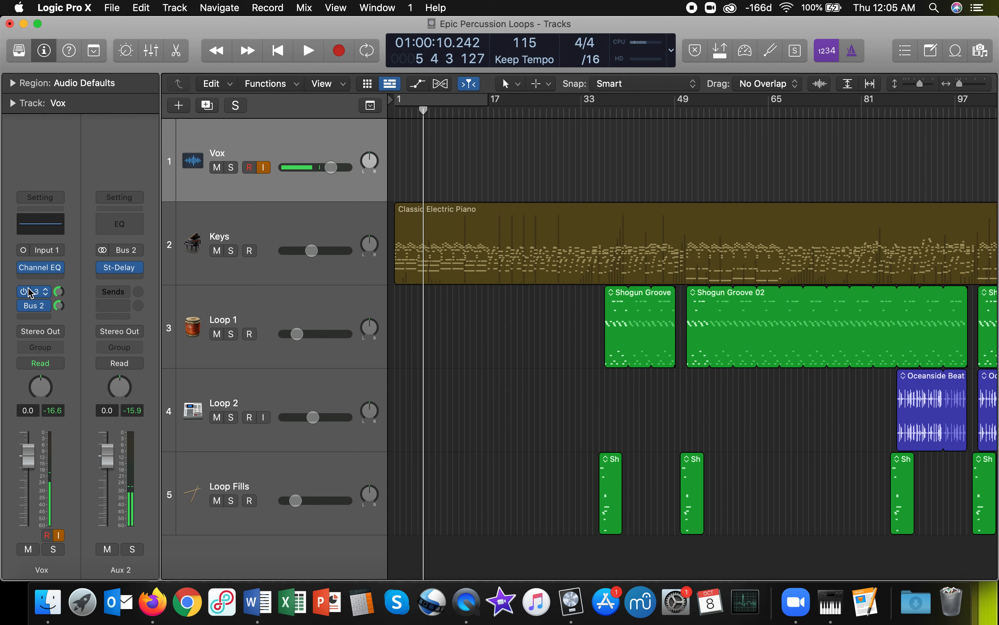
click(29, 291)
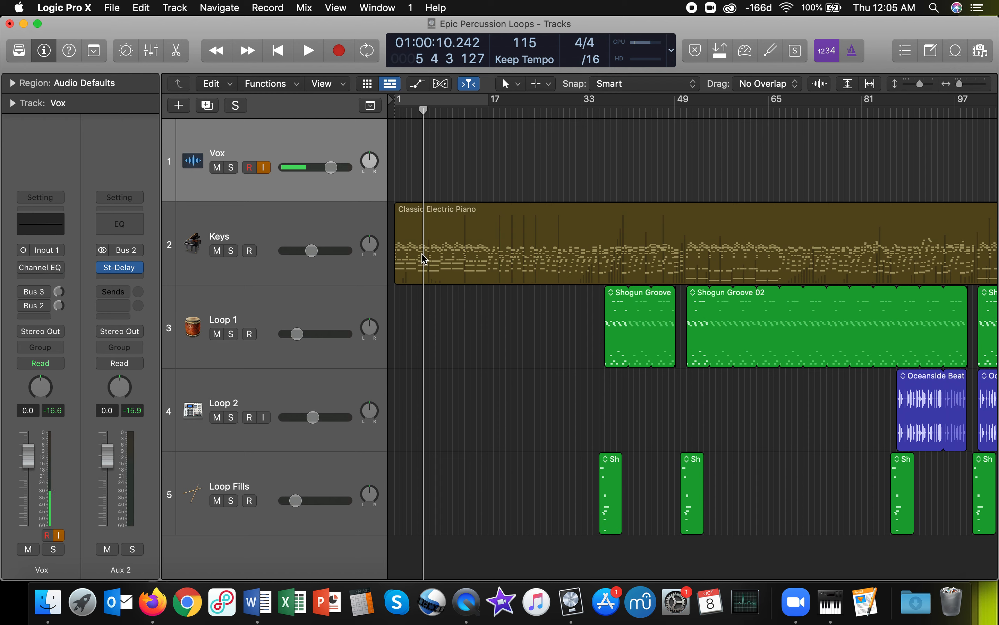
click(276, 50)
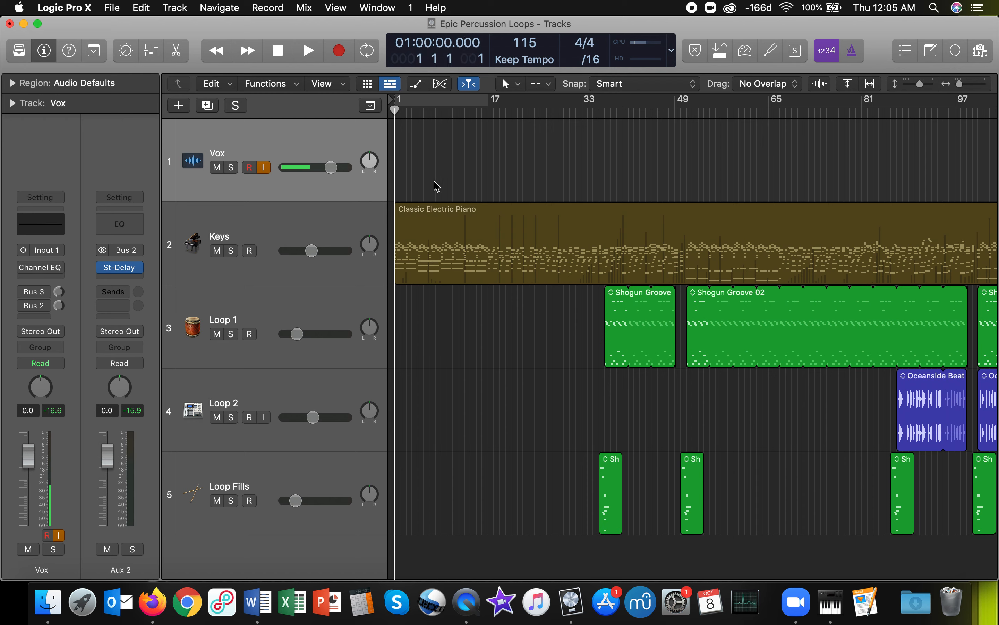
mouse_move(234, 336)
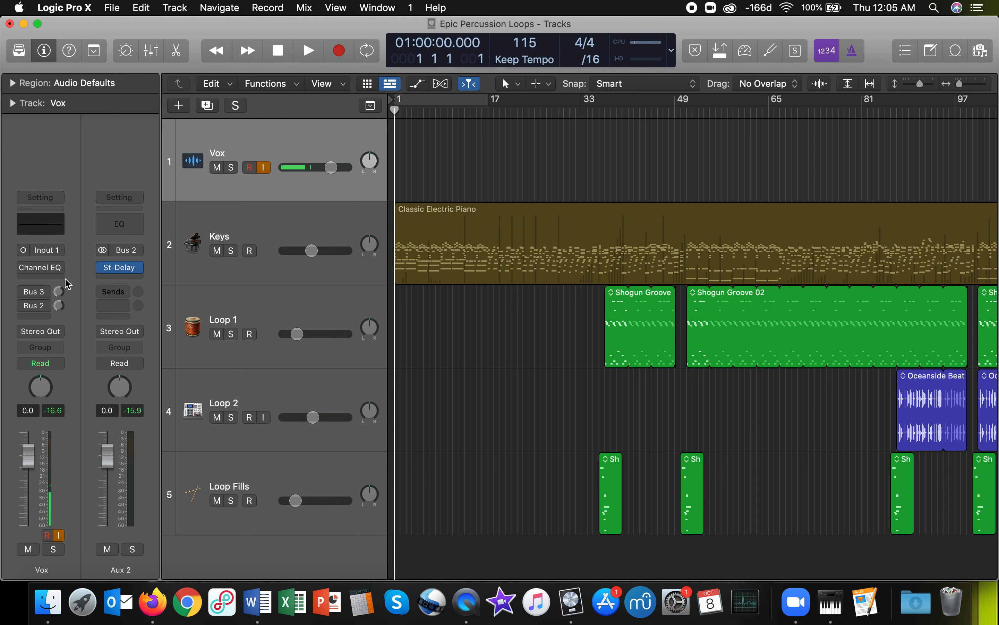
mouse_move(82, 293)
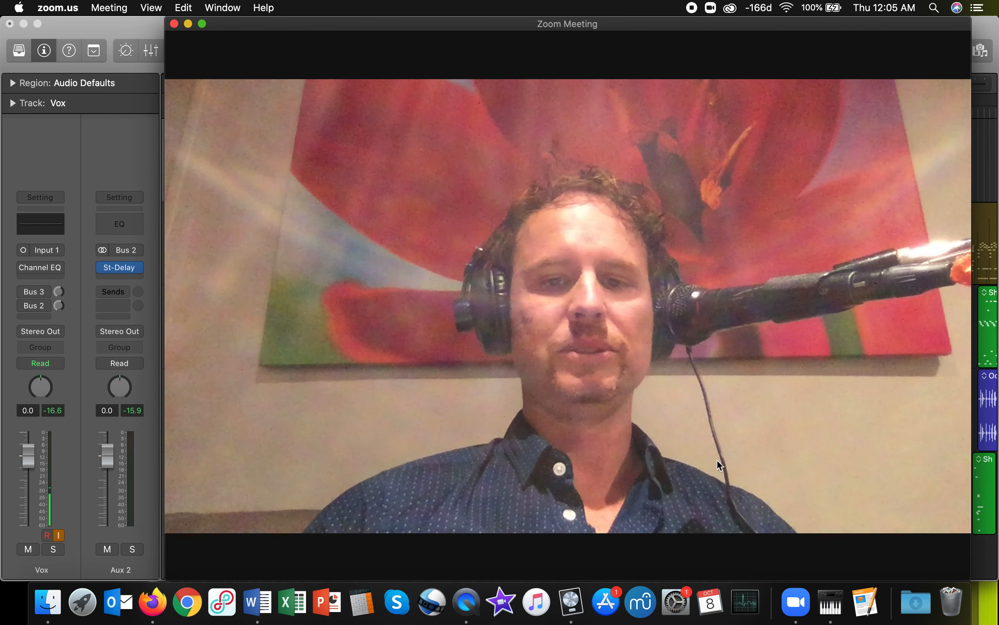
mouse_move(719, 454)
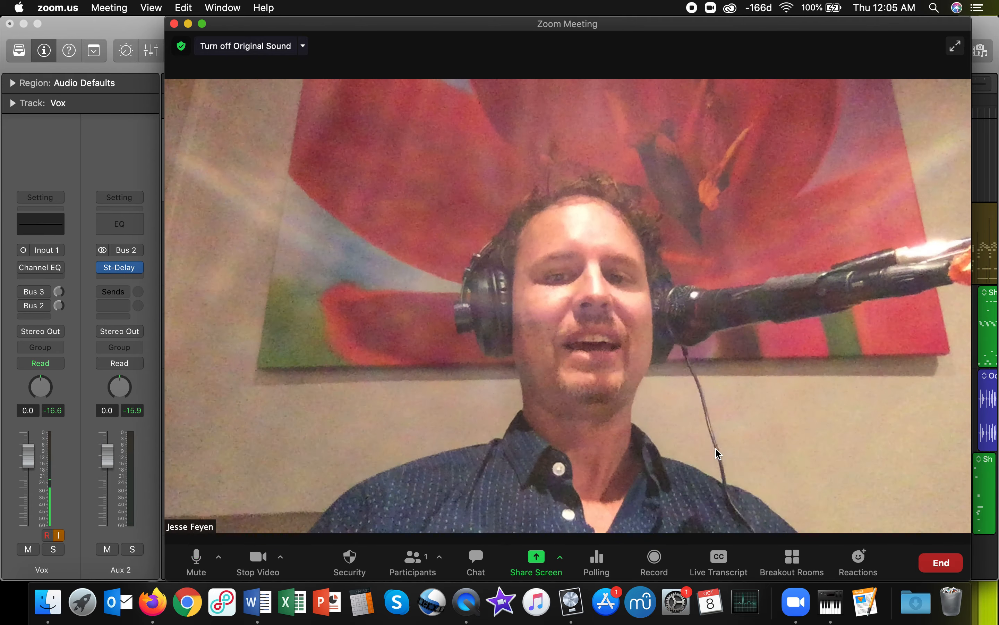